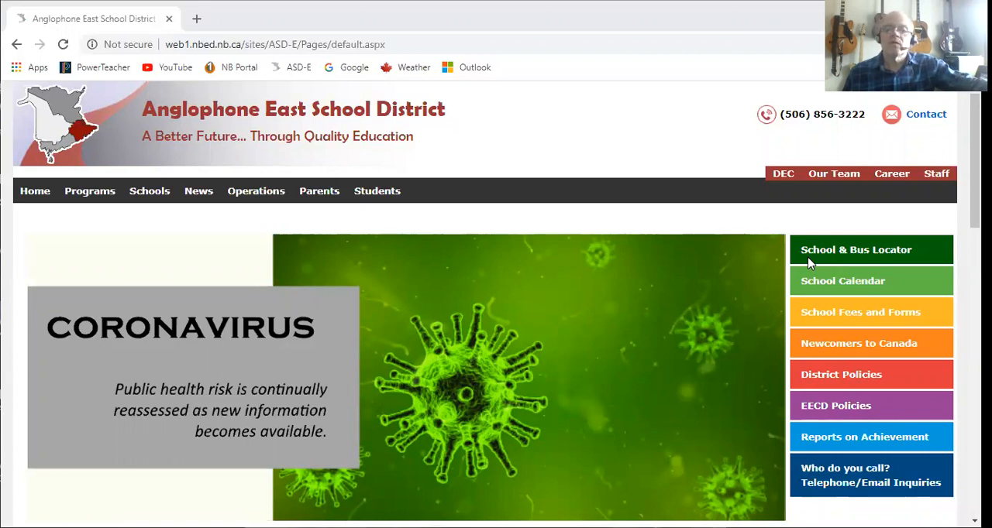
mouse_move(936, 173)
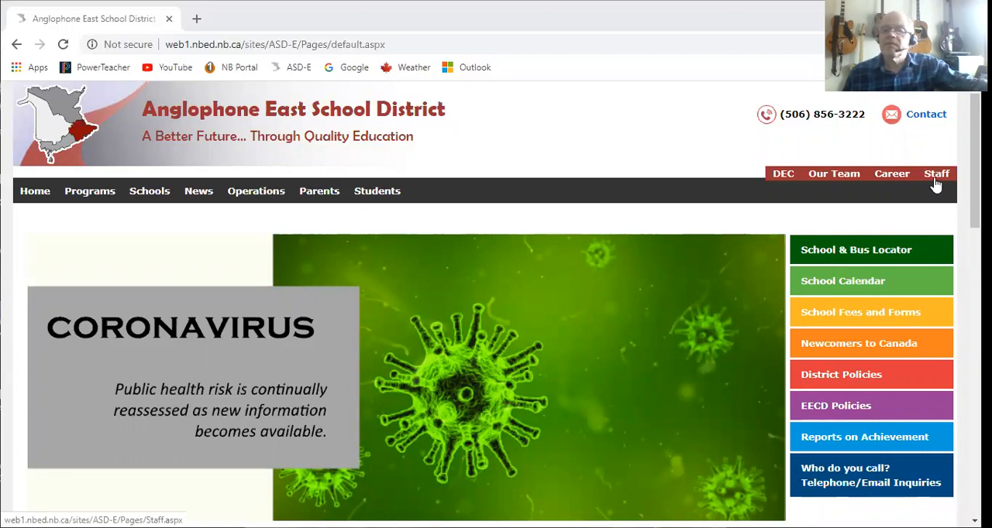
Follow the district site's Staff menu through to the Office 365 Apps portal.
click(936, 173)
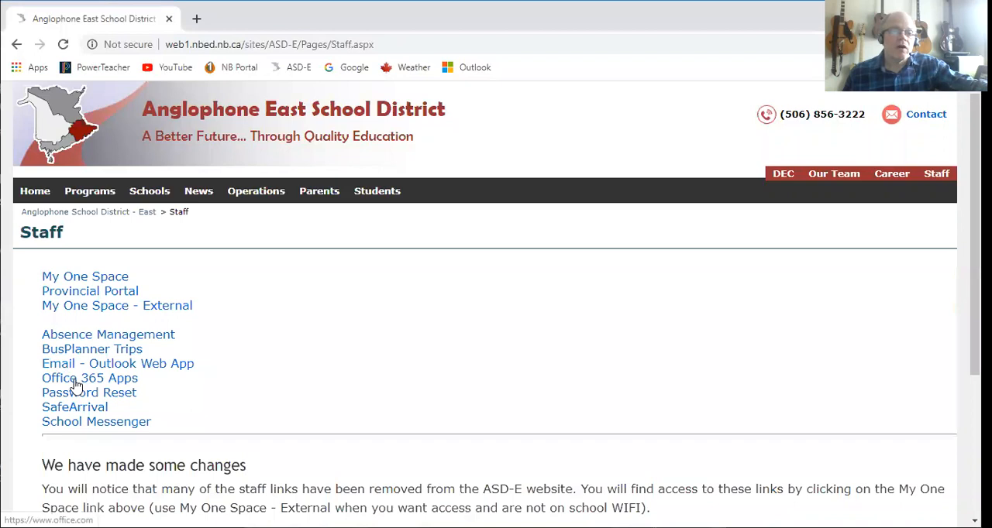
click(89, 378)
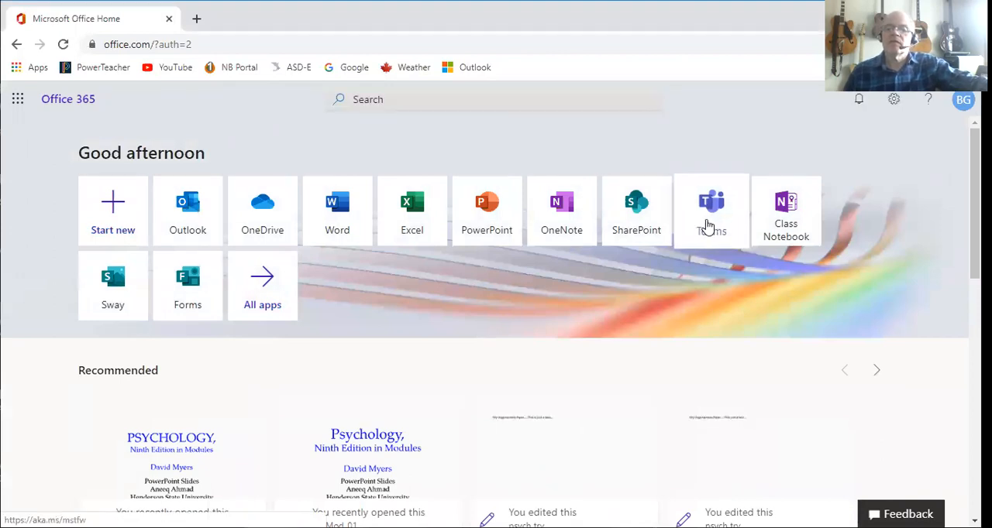
Launch Teams from Office 365 and choose Demo Class to view its assignments.
click(710, 209)
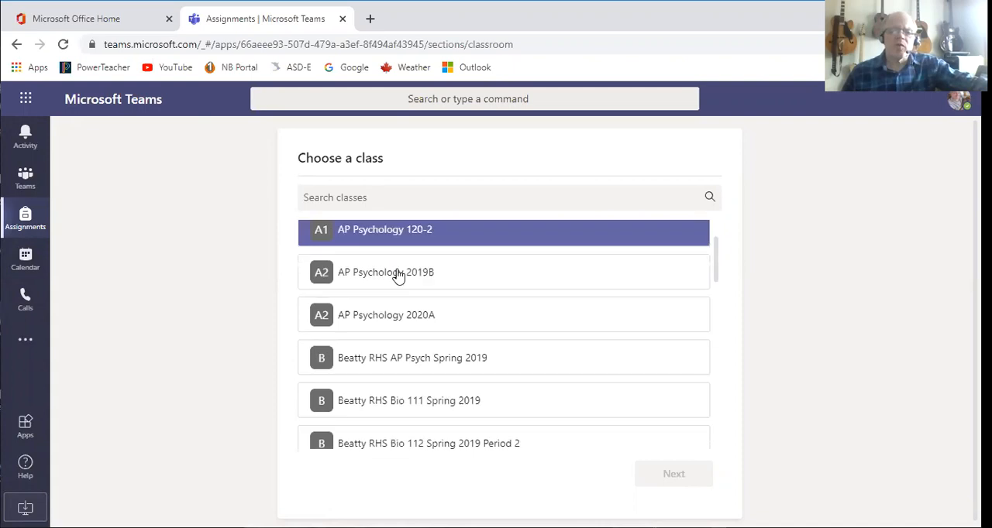
scroll(down, 3)
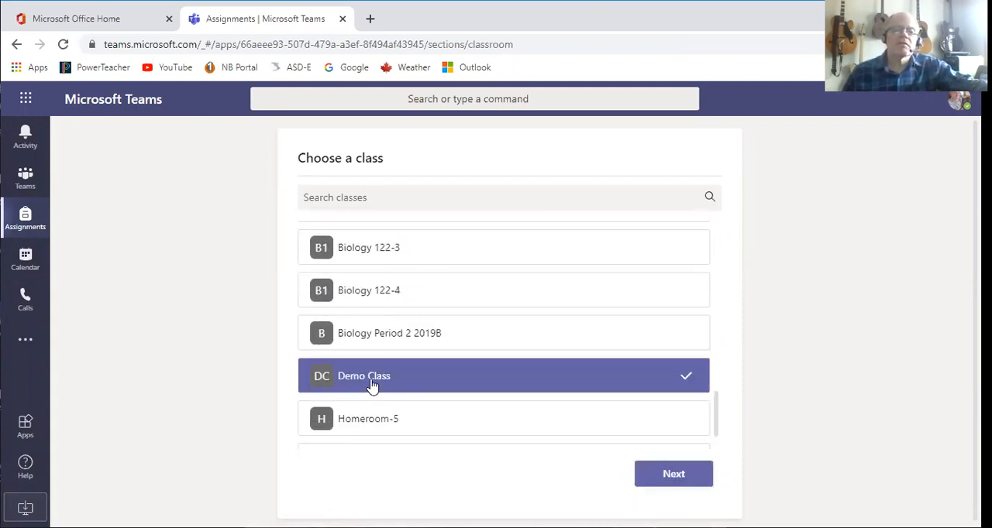
mouse_move(674, 473)
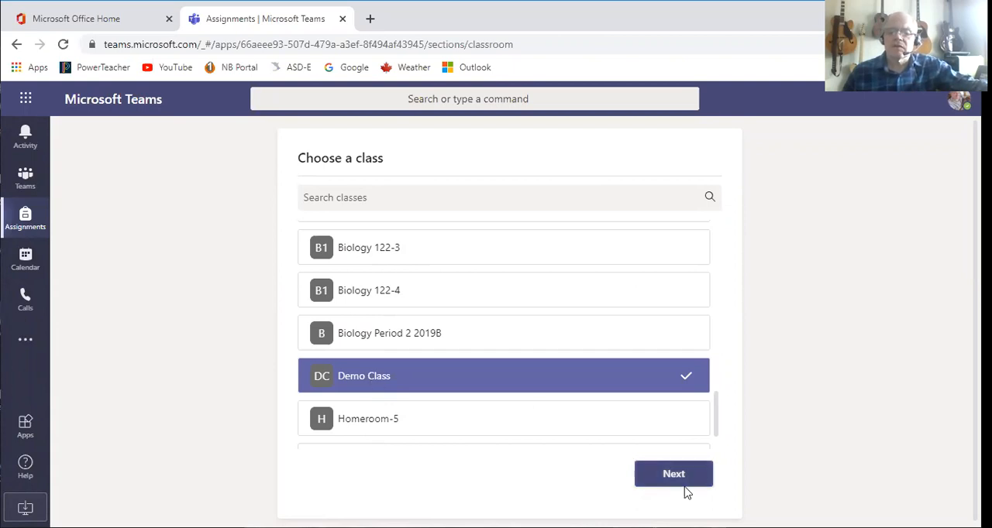
click(673, 474)
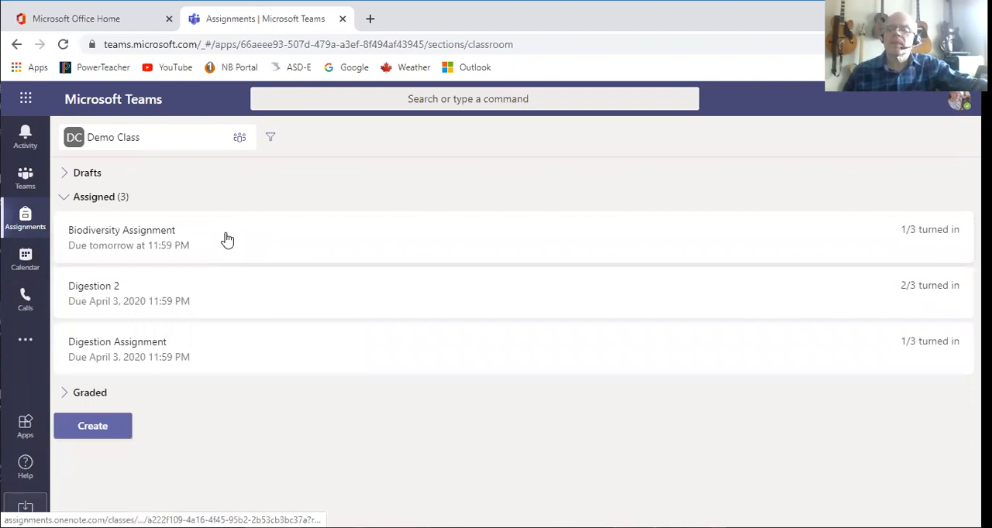
mouse_move(149, 207)
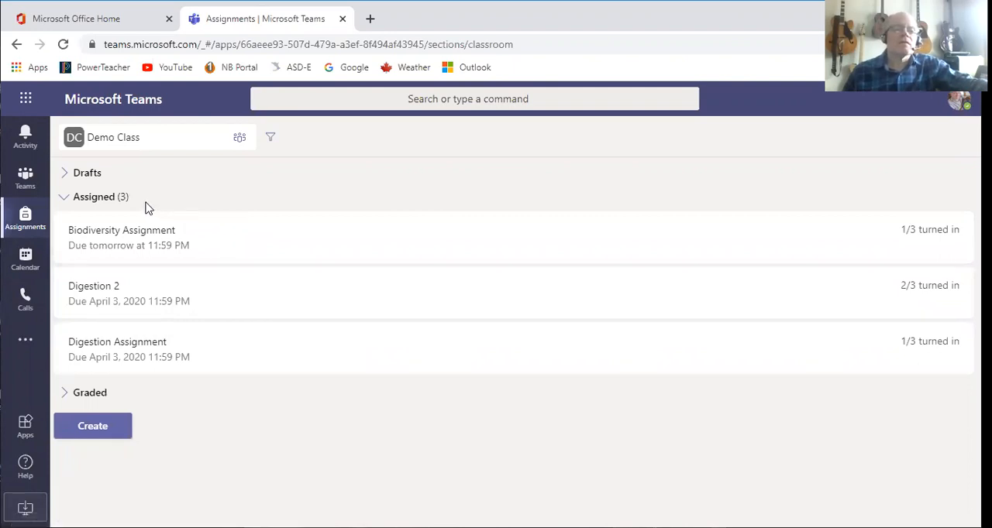
mouse_move(24, 220)
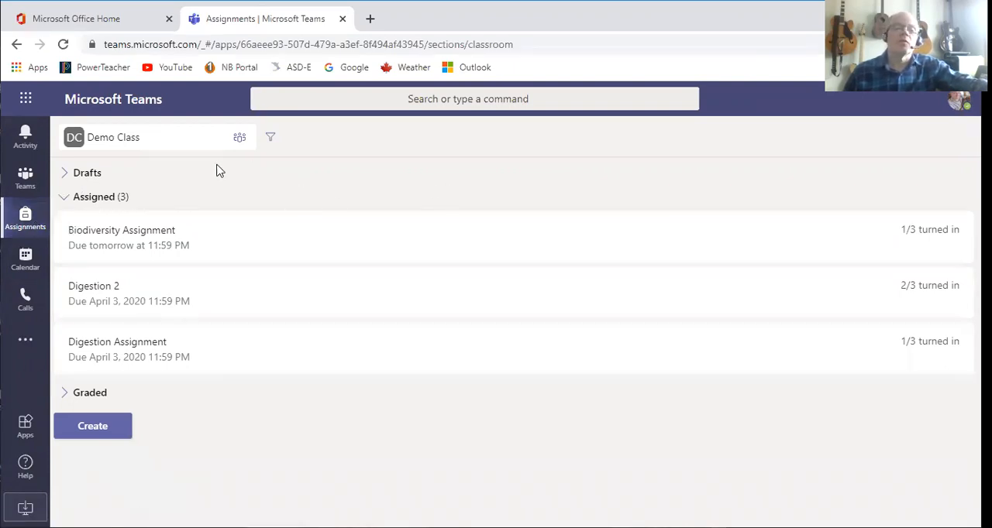
mouse_move(402, 204)
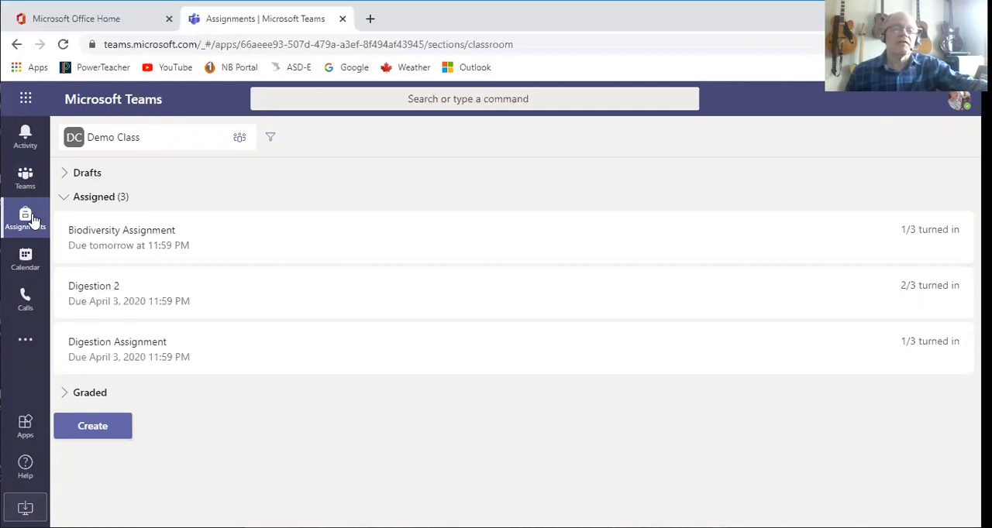
mouse_move(25, 177)
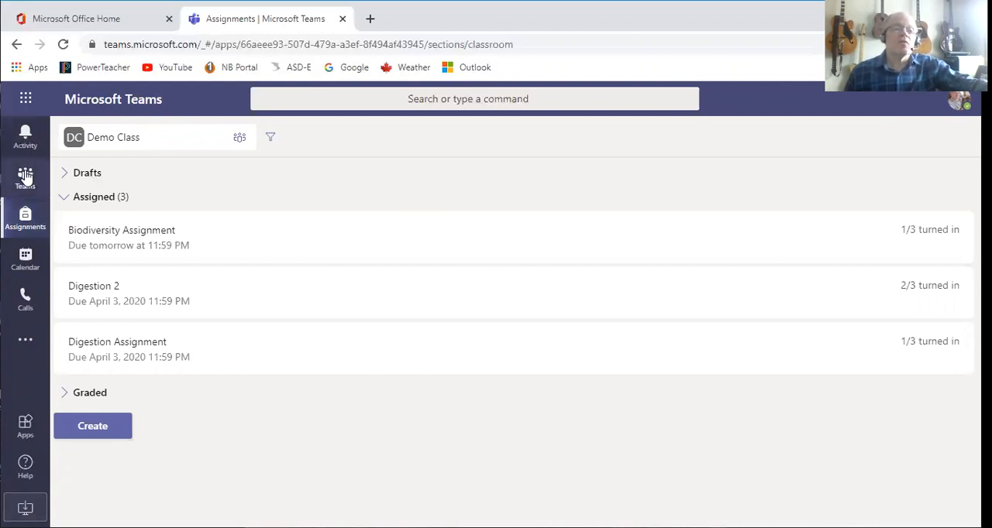
click(25, 178)
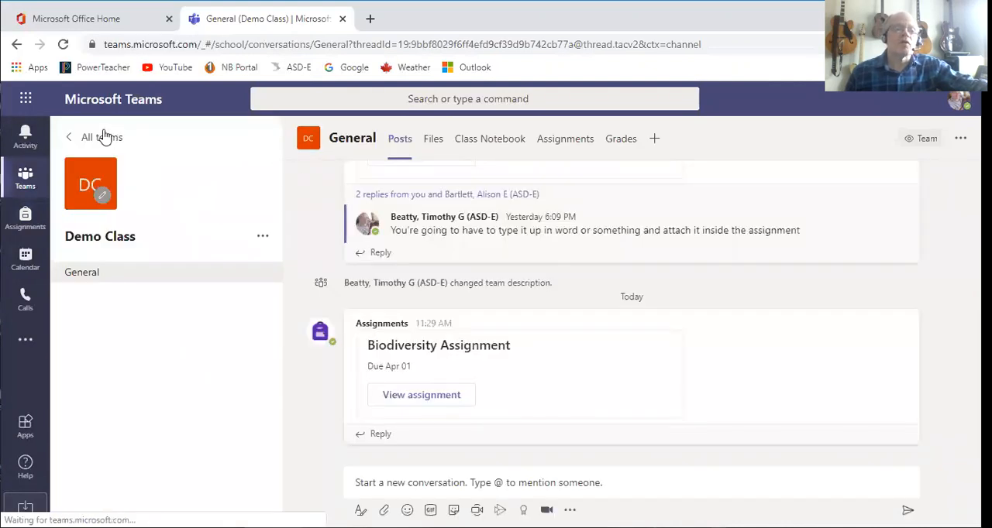
click(102, 138)
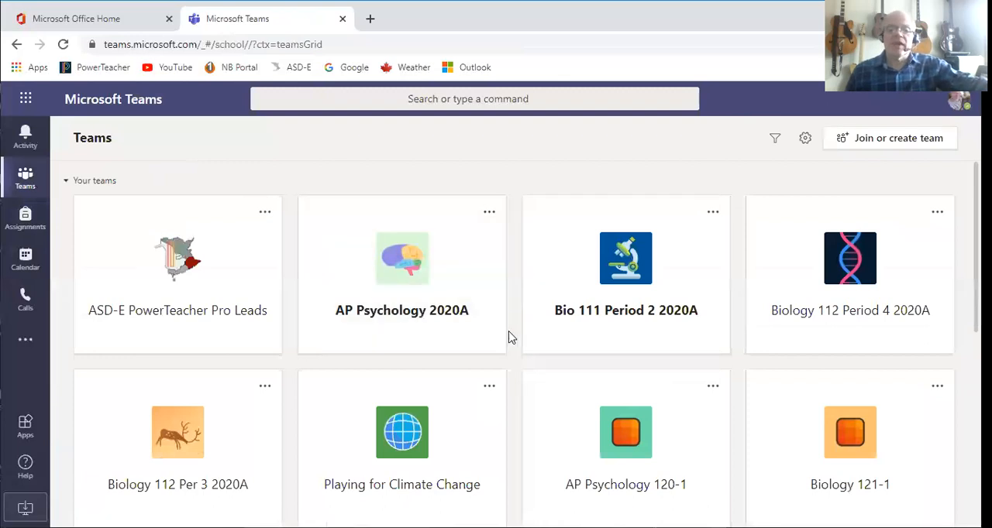
scroll(down, 3)
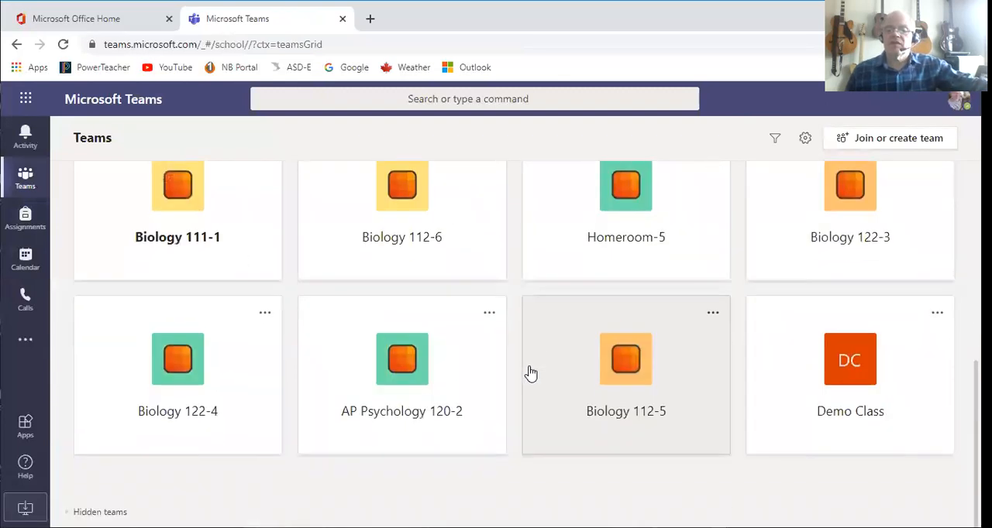
mouse_move(850, 378)
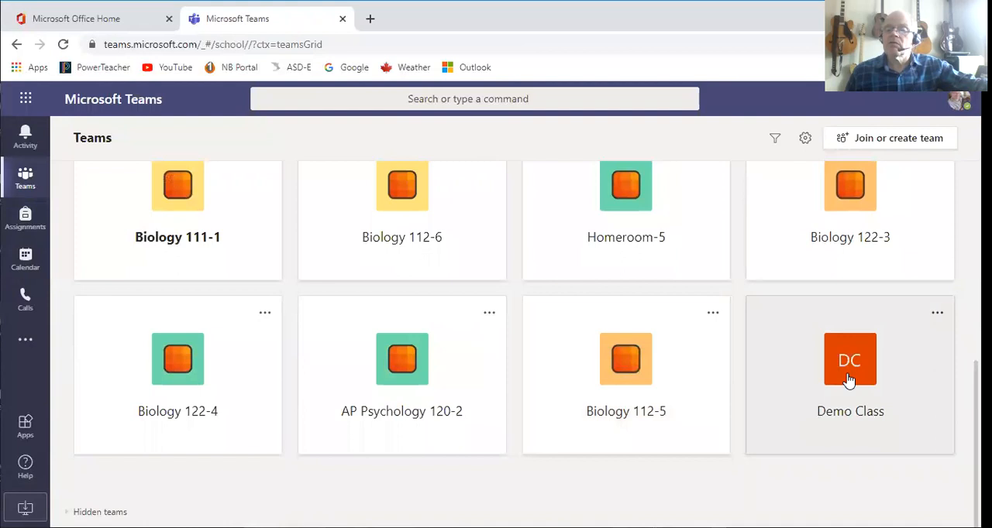
click(850, 376)
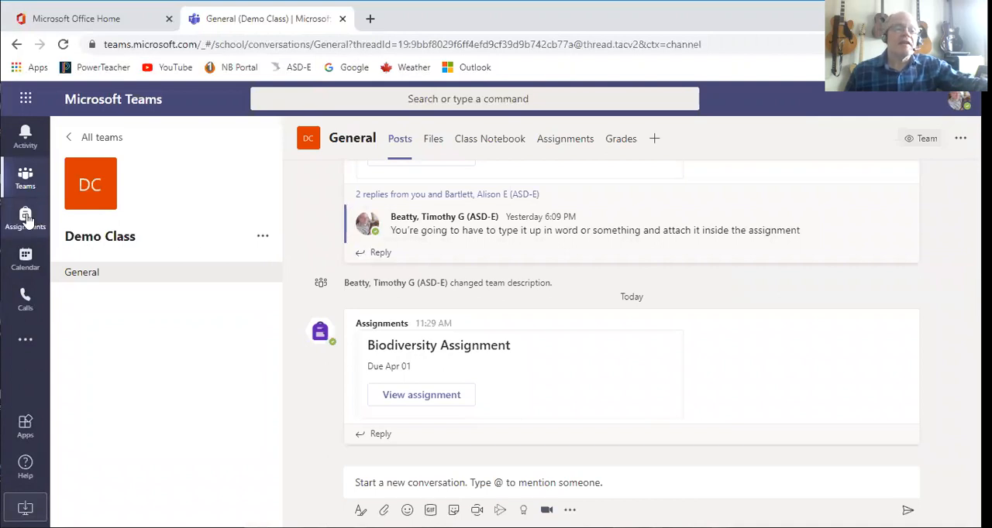
click(25, 219)
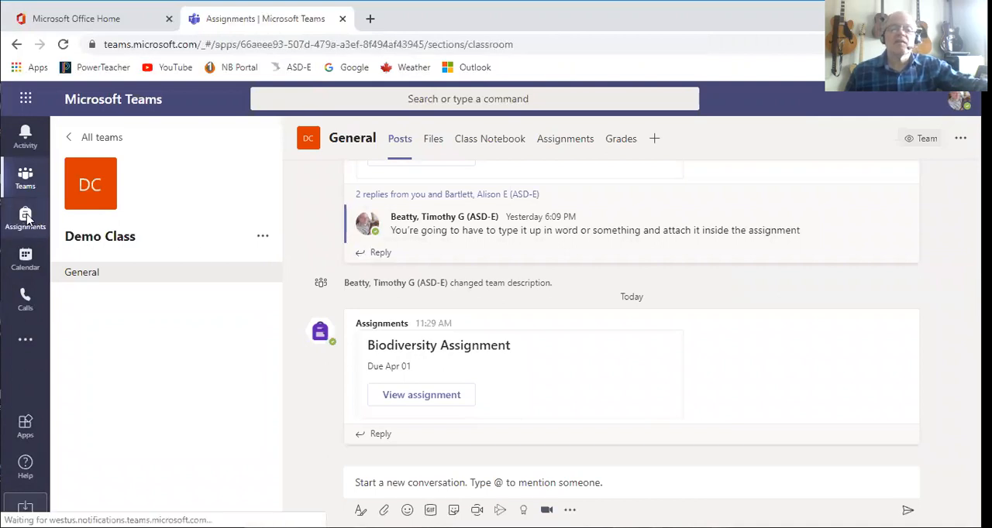
click(25, 218)
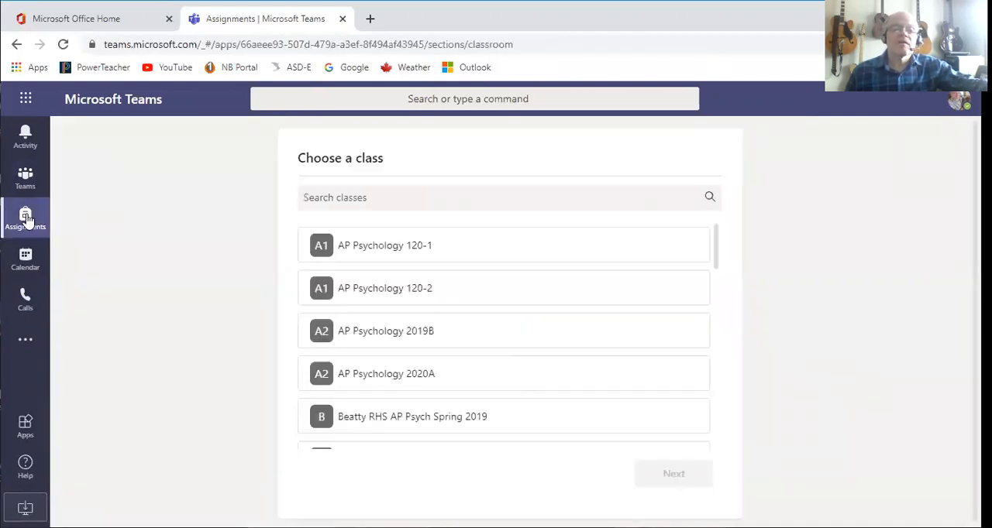
scroll(down, 3)
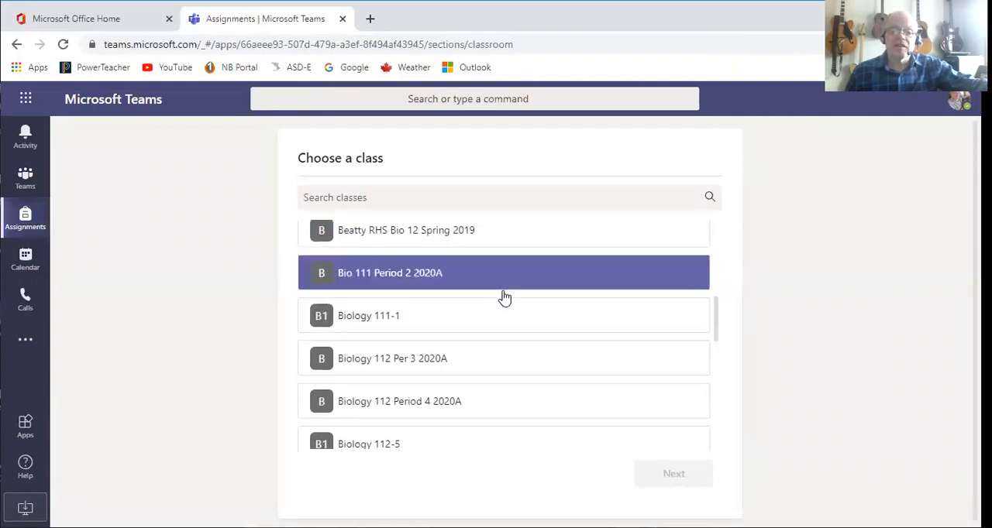
scroll(down, 3)
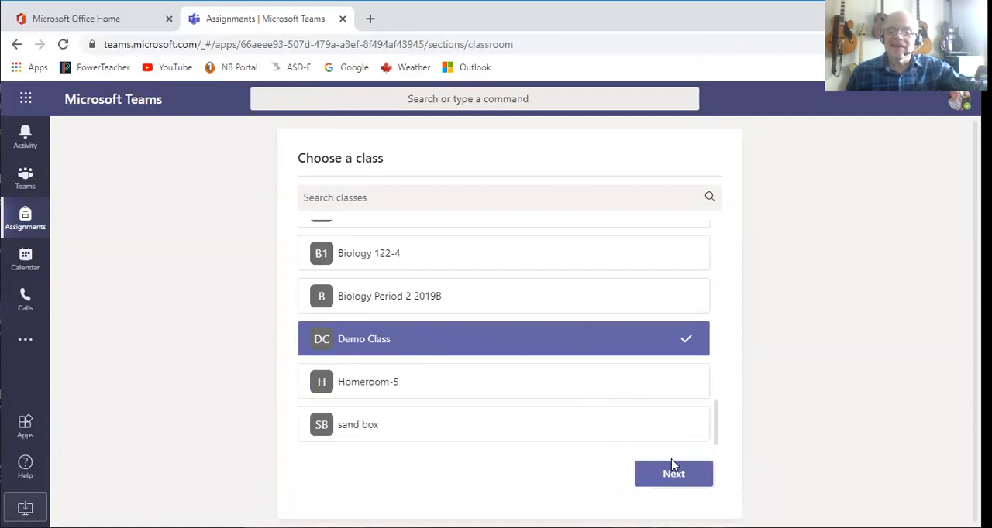
click(673, 473)
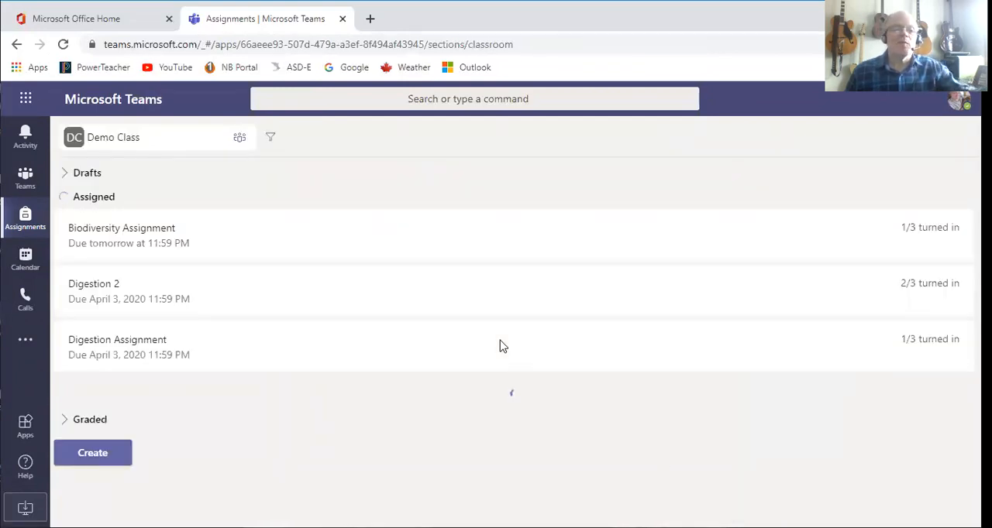
click(94, 197)
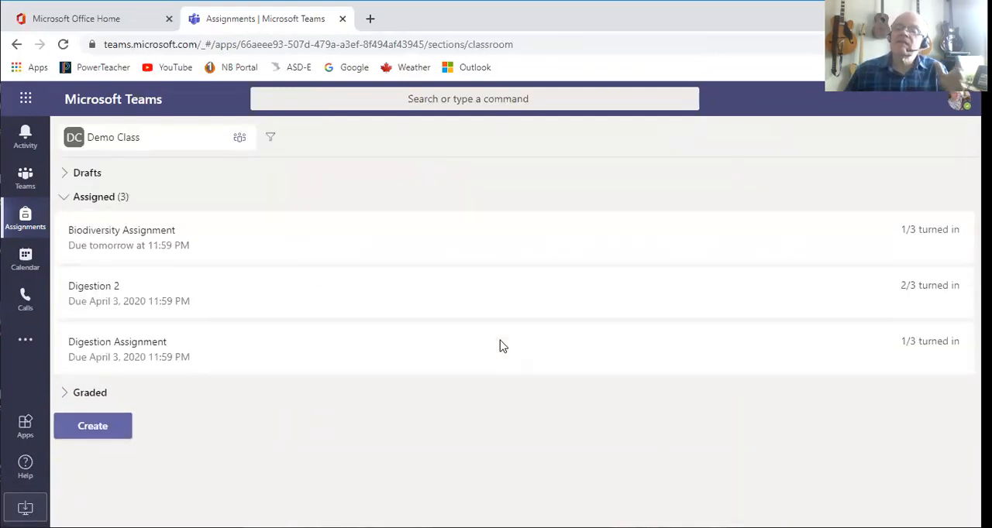
mouse_move(240, 256)
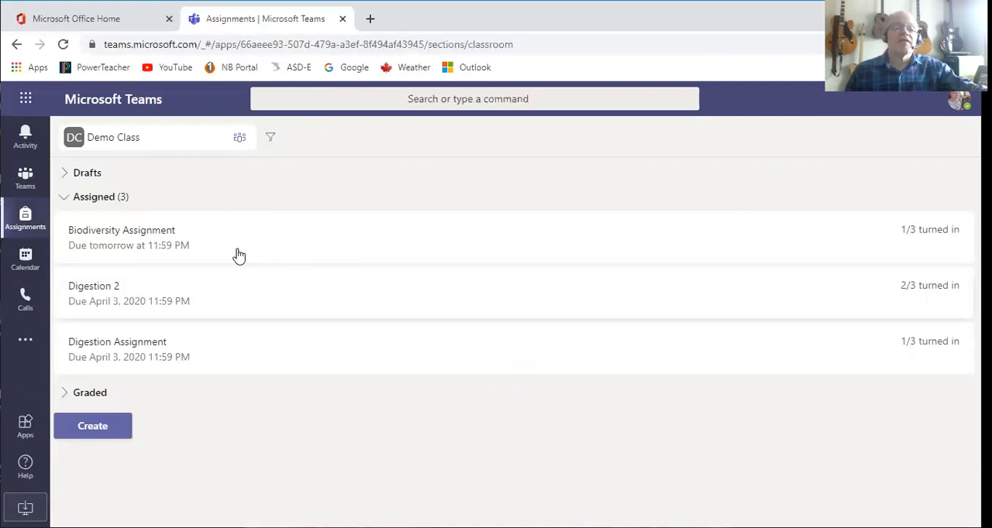
mouse_move(154, 249)
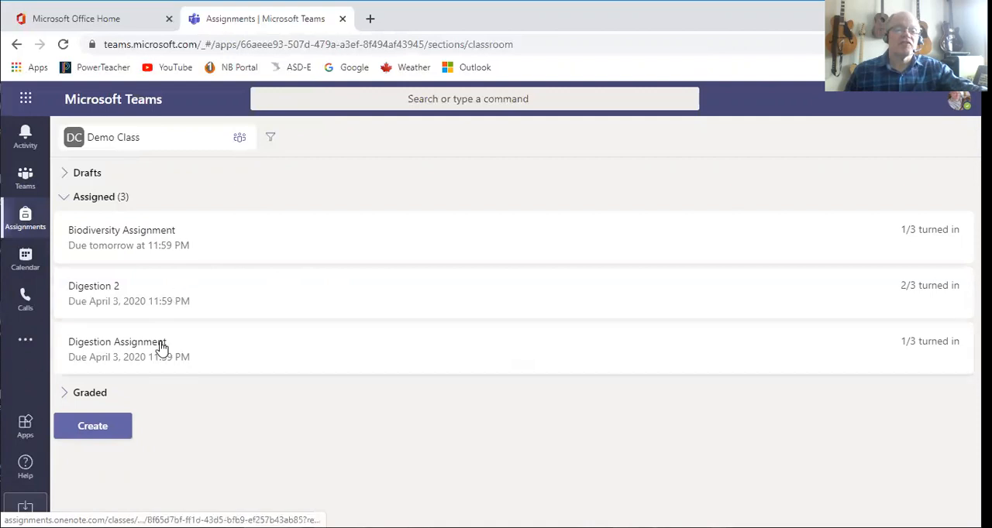
mouse_move(186, 358)
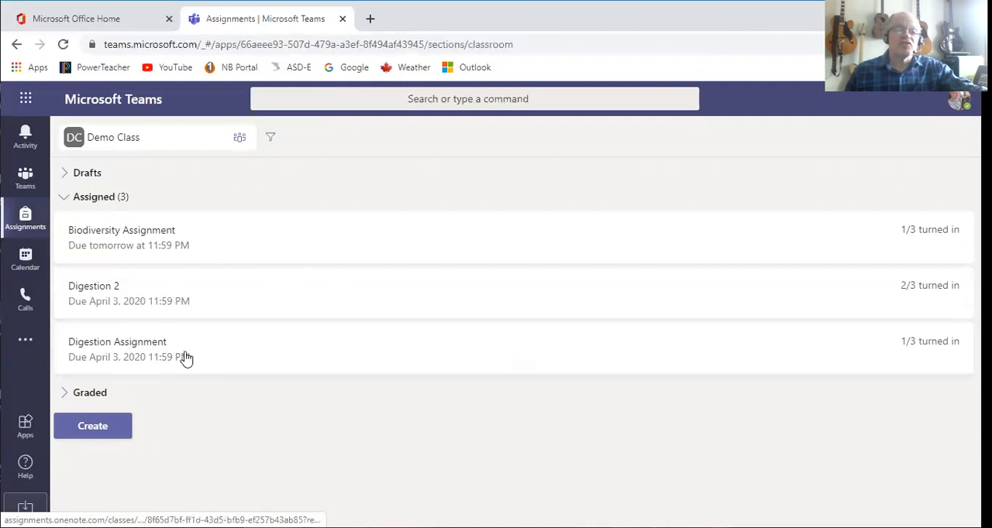
mouse_move(185, 300)
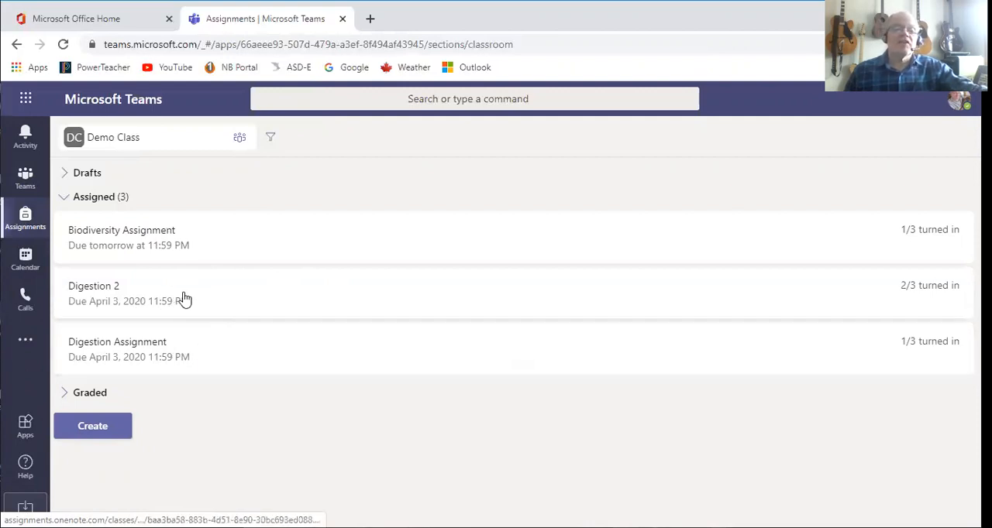
mouse_move(199, 301)
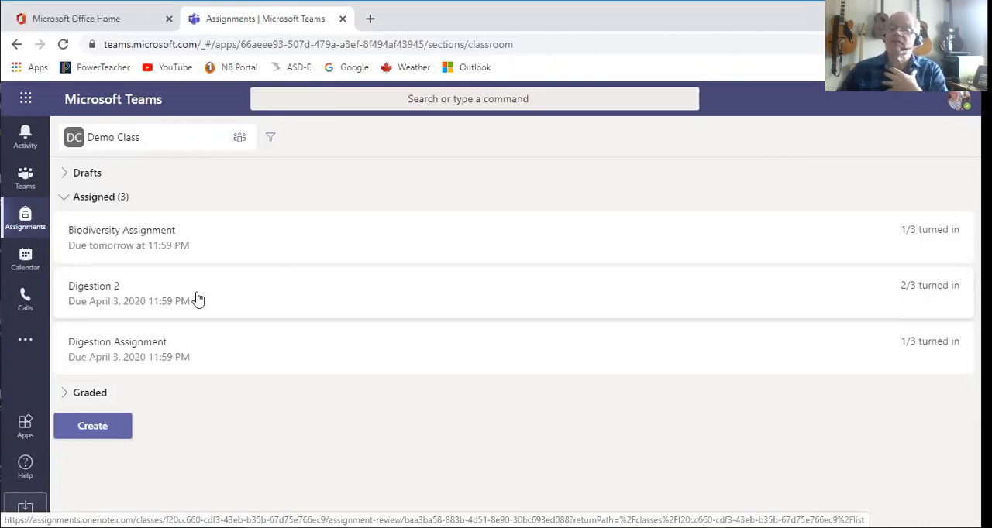
mouse_move(222, 293)
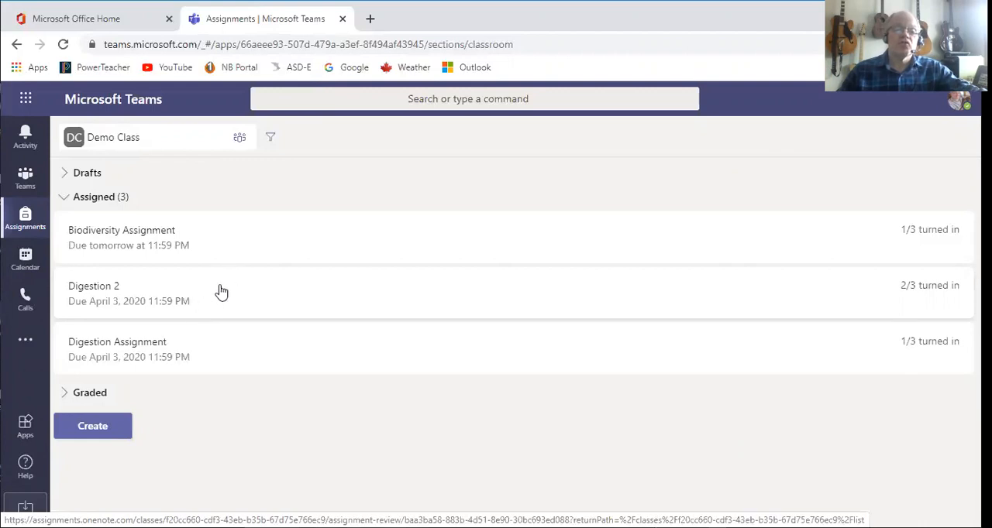
Open the Digestion 2 quiz to see its To grade list of students.
click(93, 293)
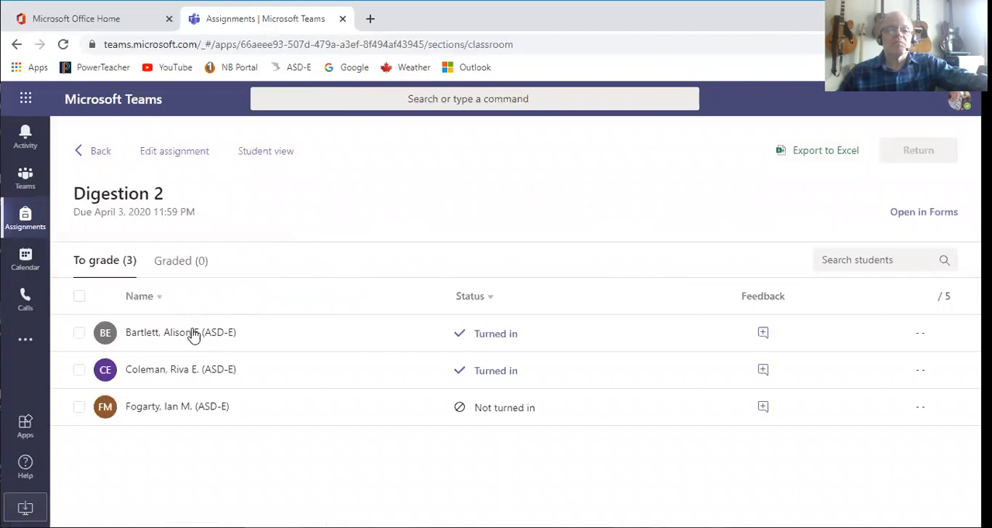
mouse_move(490, 342)
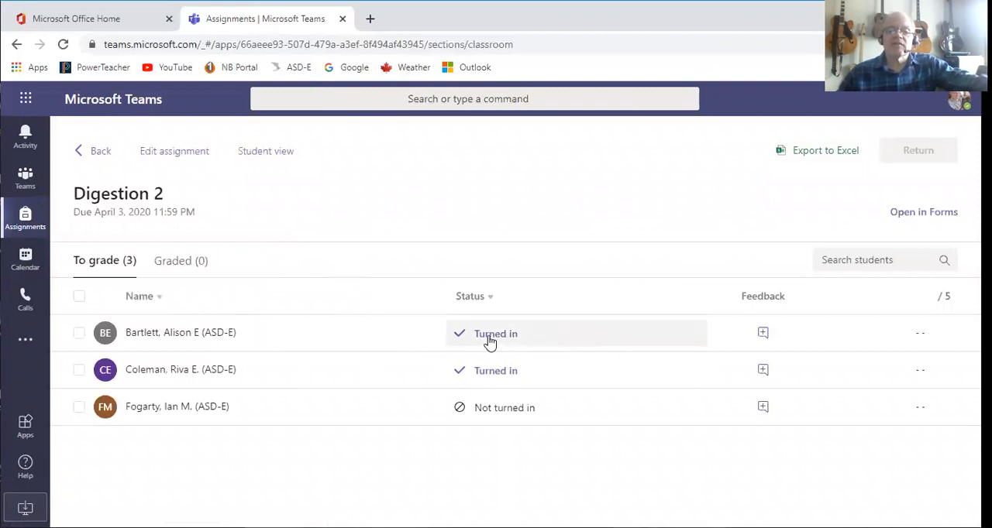
mouse_move(473, 371)
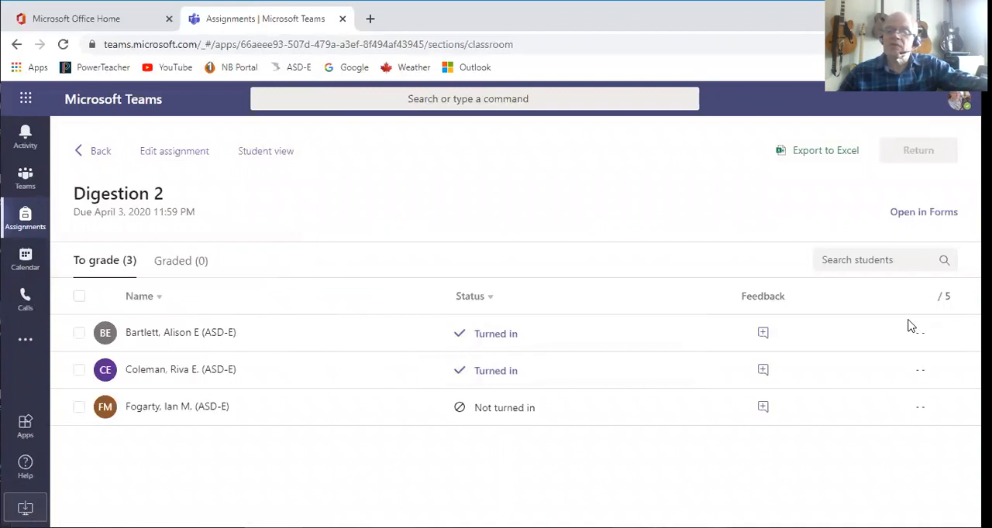
mouse_move(496, 334)
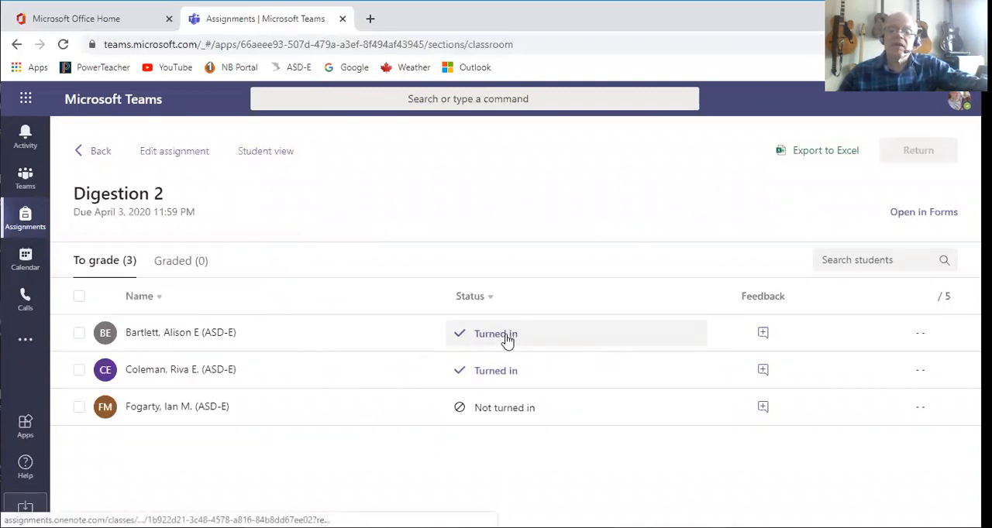
click(495, 334)
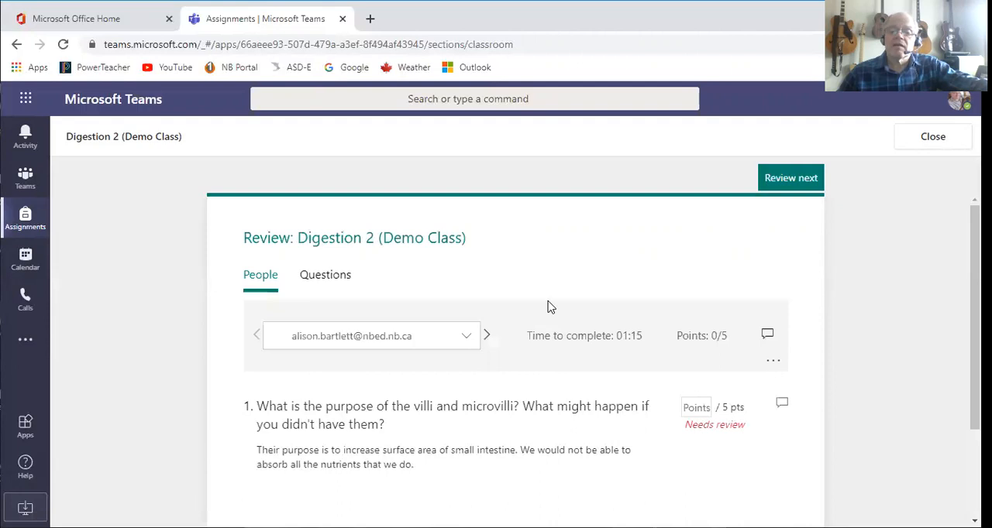
scroll(down, 3)
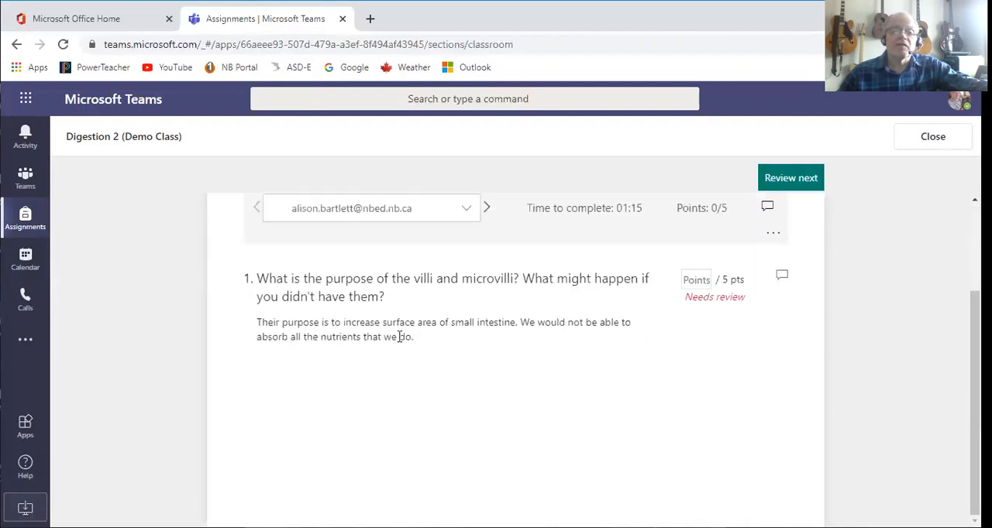
mouse_move(326, 296)
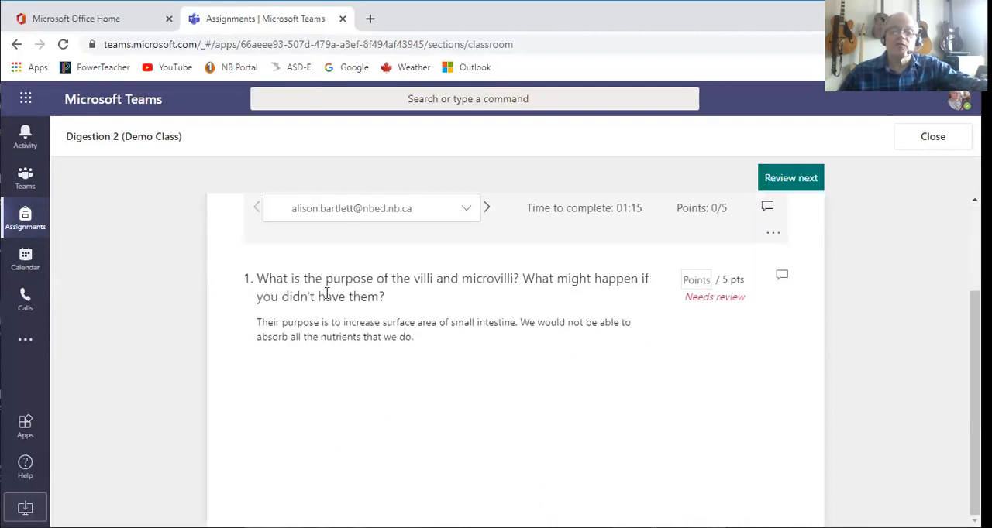
mouse_move(361, 351)
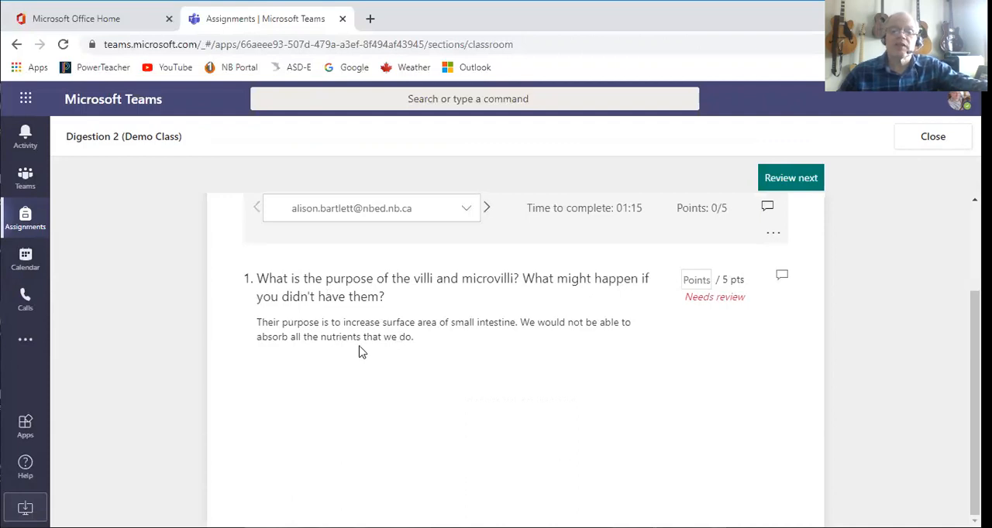
mouse_move(654, 326)
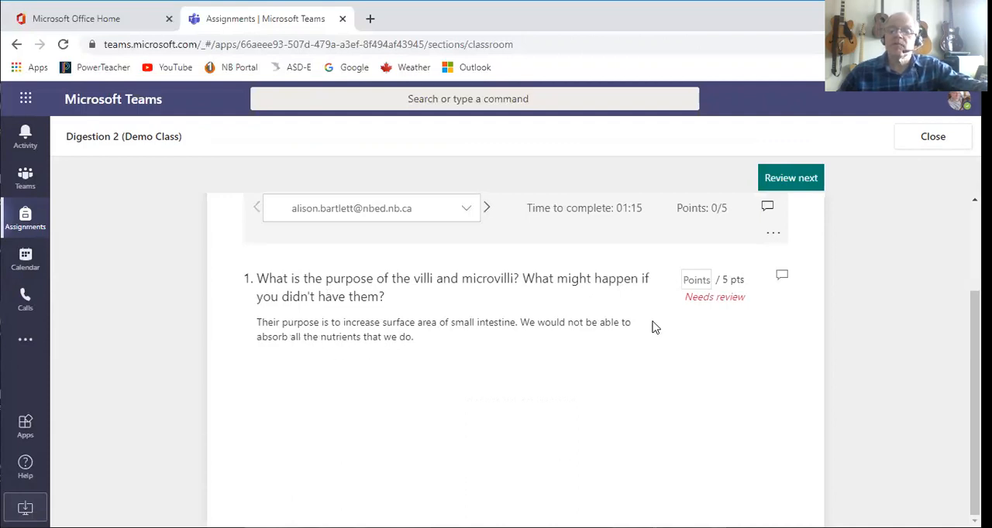
click(695, 279)
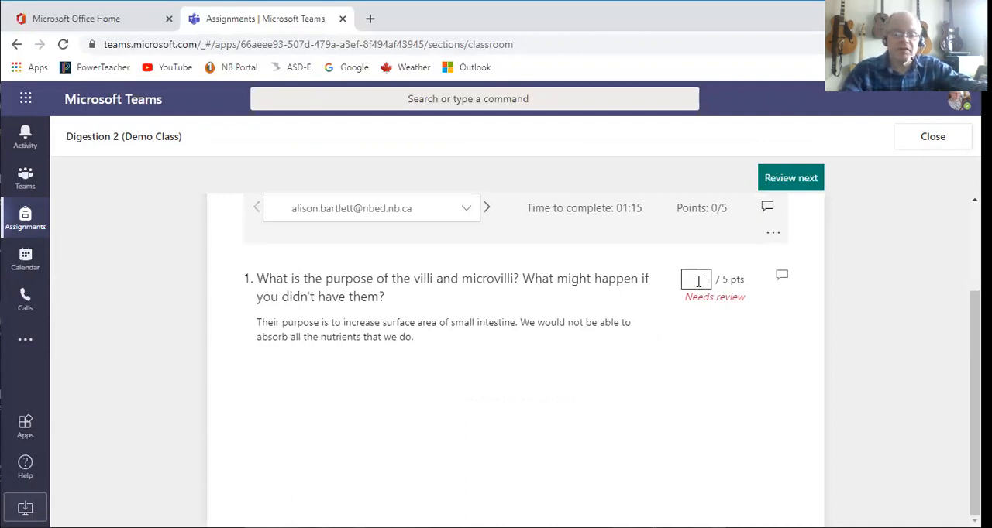
text(5)
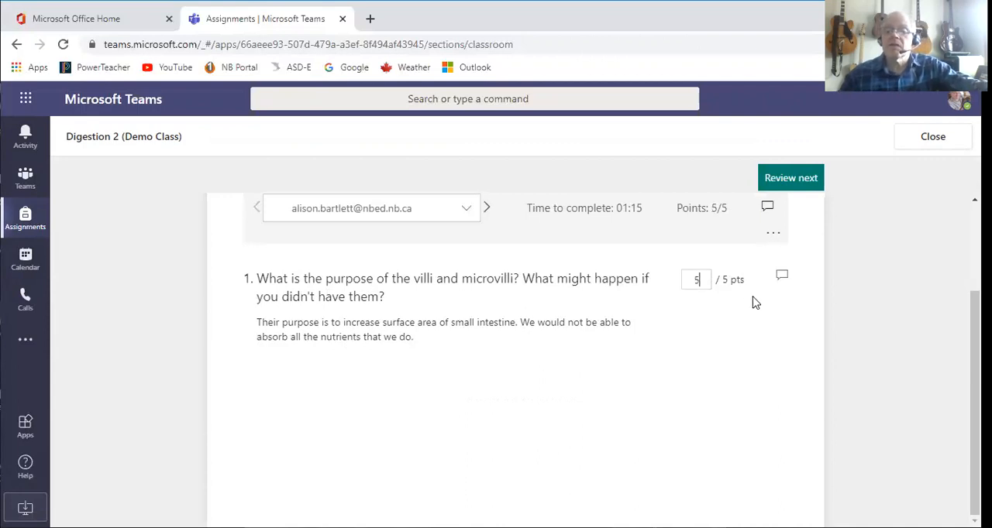
mouse_move(783, 277)
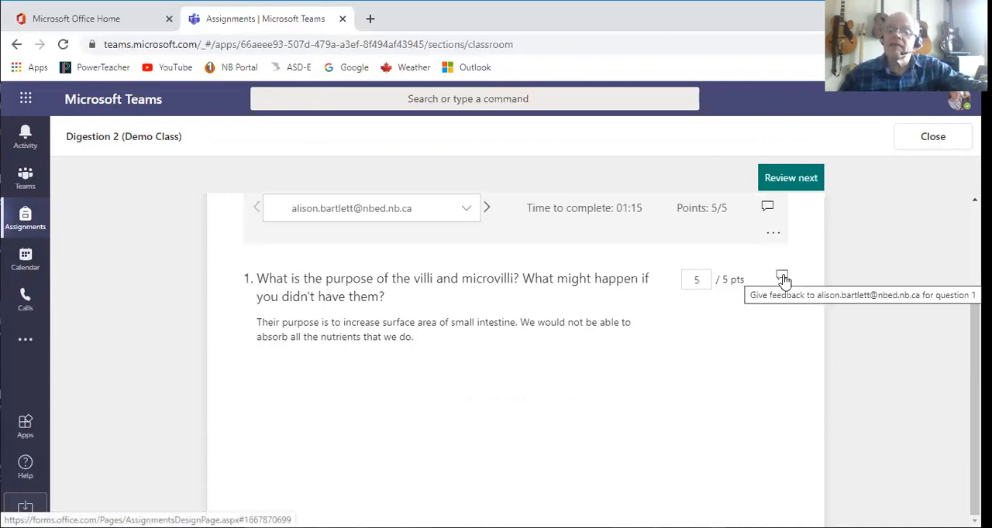
click(782, 277)
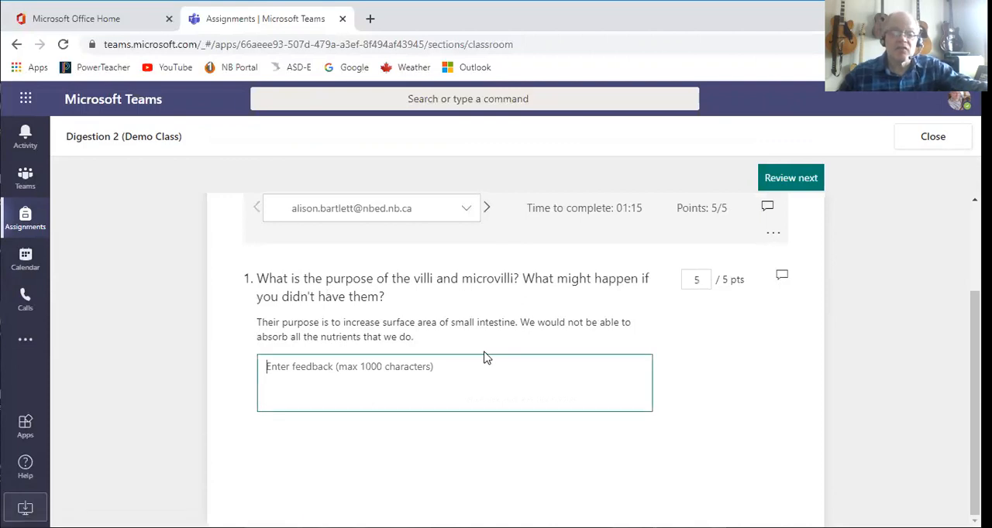
text(Well done)
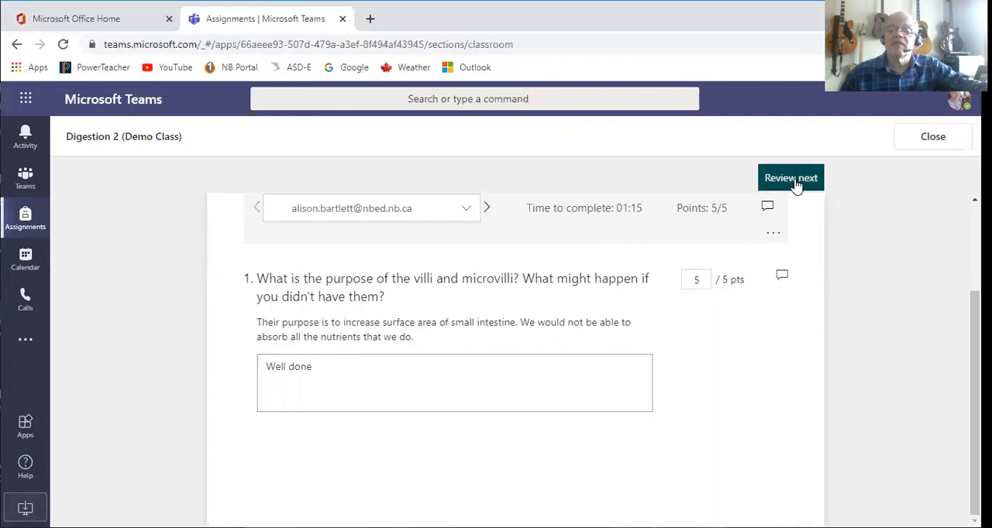
Give the next student 5 of 5 with 'Nice job' feedback, then close the review.
click(790, 177)
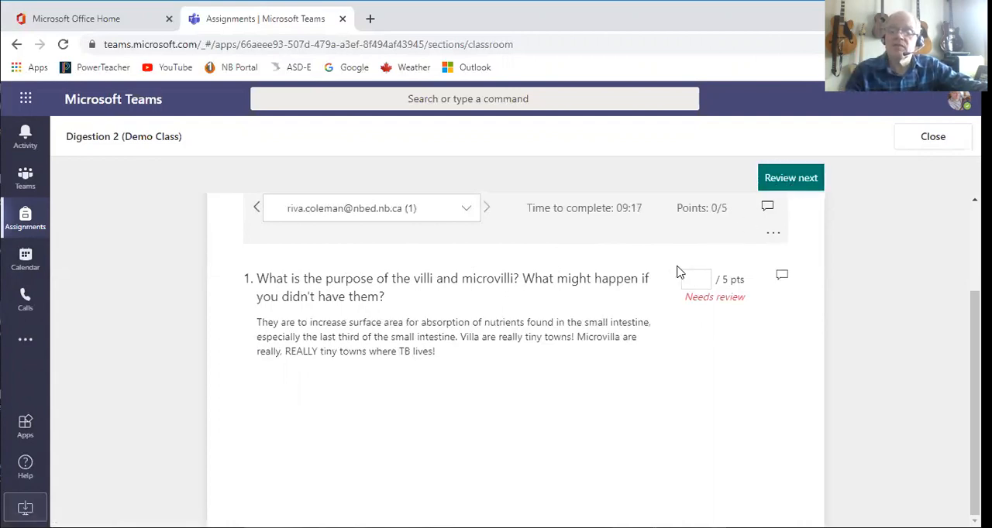
text(5)
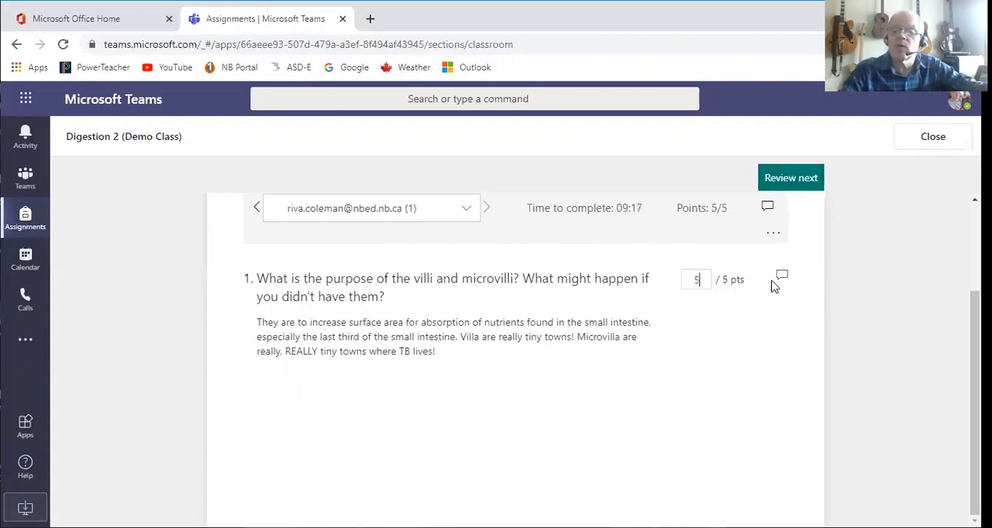
click(781, 275)
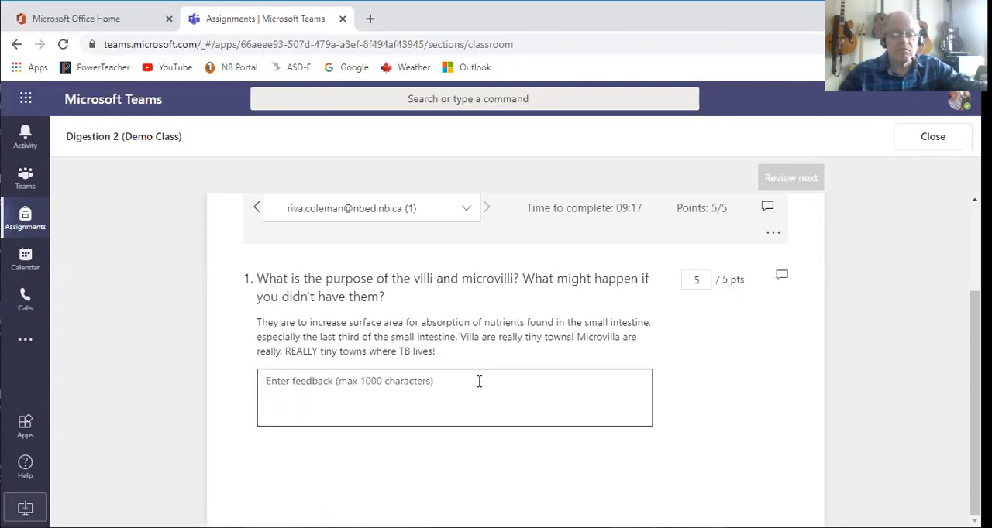
text(Nice)
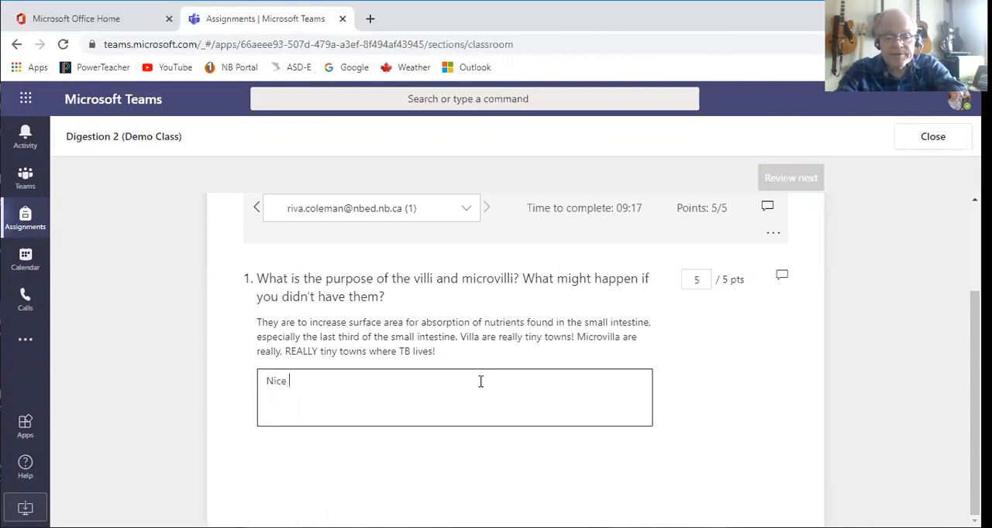
text(job)
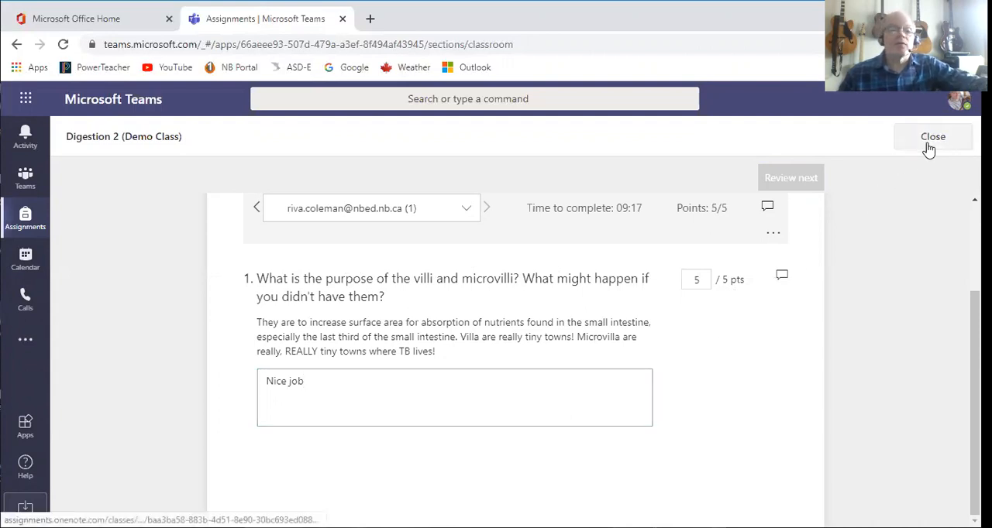
click(933, 136)
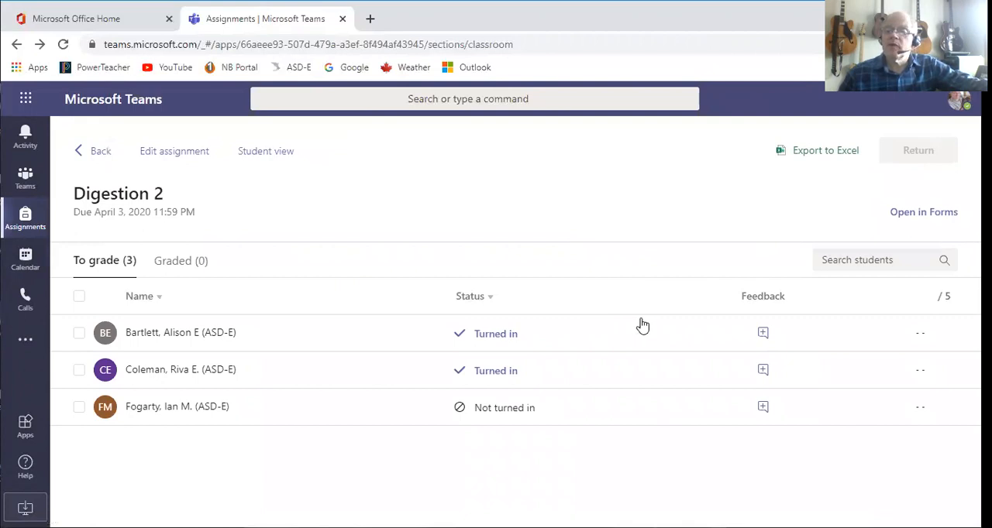
mouse_move(133, 200)
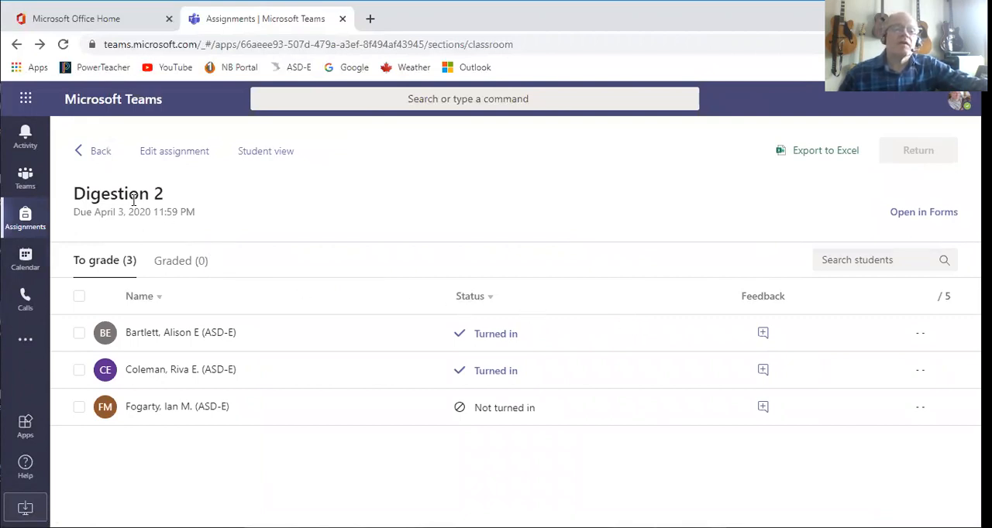
mouse_move(853, 345)
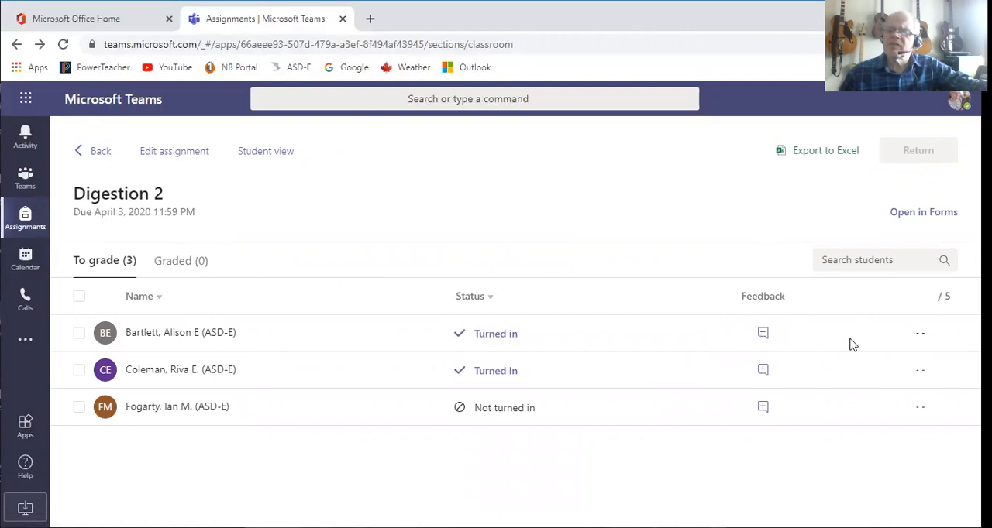
mouse_move(930, 377)
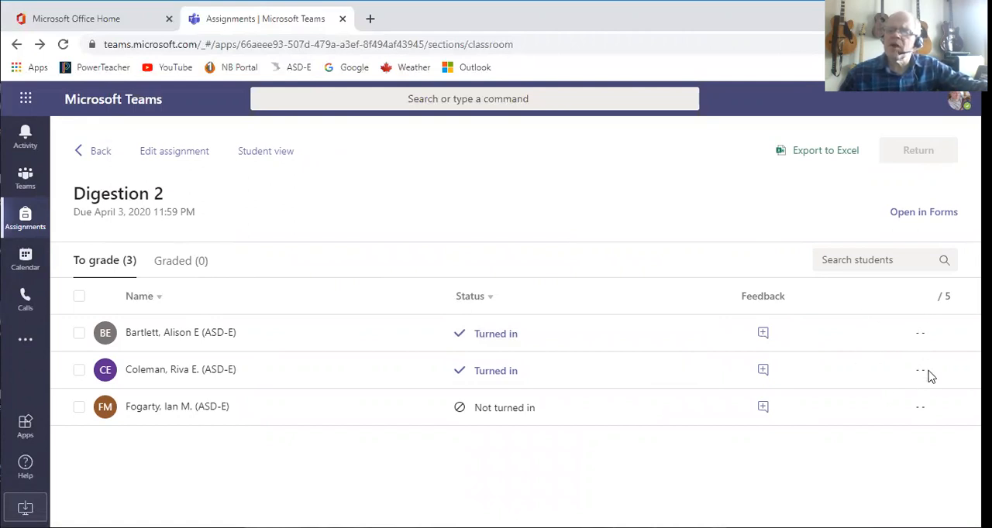
mouse_move(913, 368)
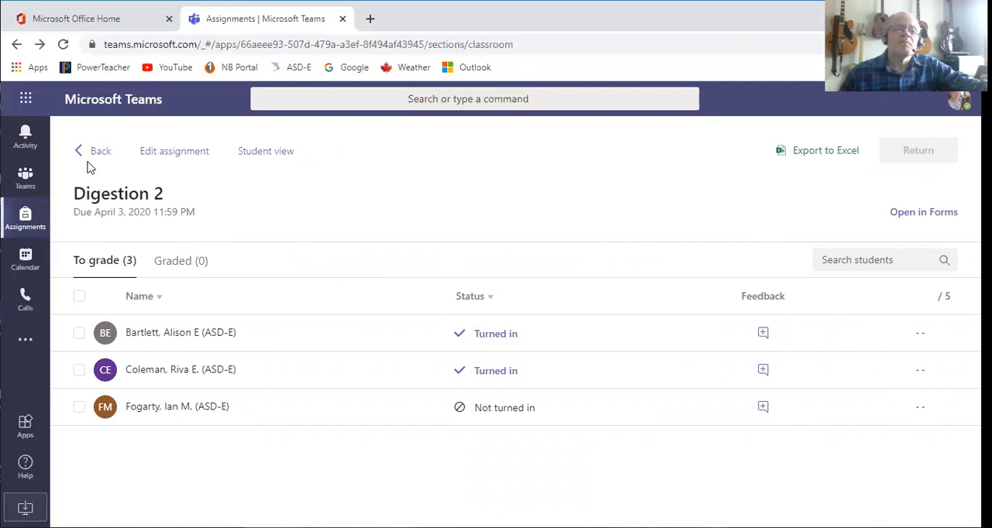
Go back to the Demo Class assignments list.
click(100, 150)
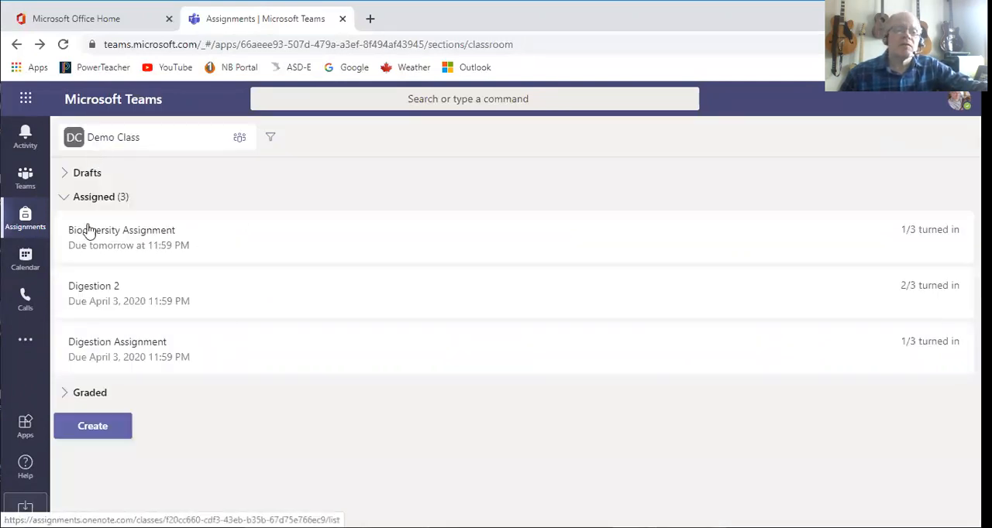
Reopen Digestion 2 to confirm both turned-in students now show scores of 5.
click(93, 286)
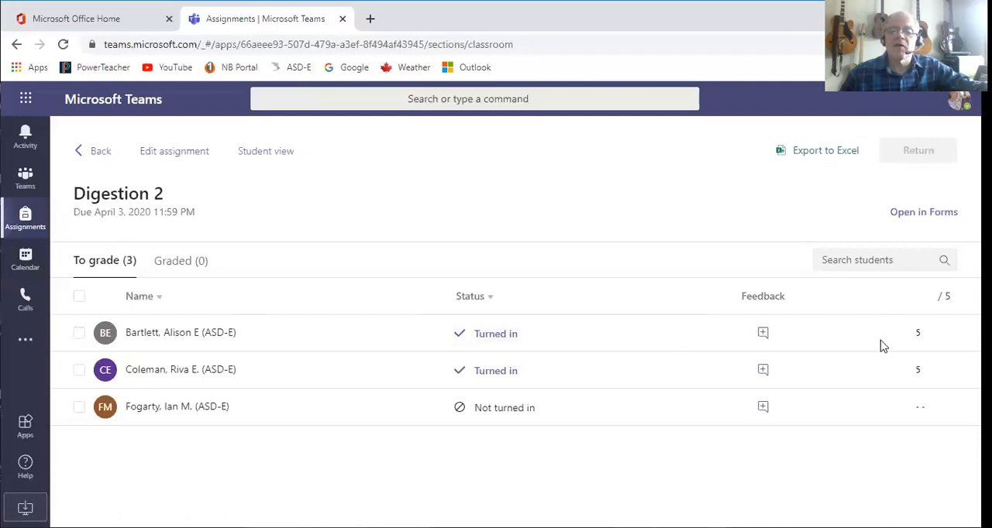
mouse_move(843, 341)
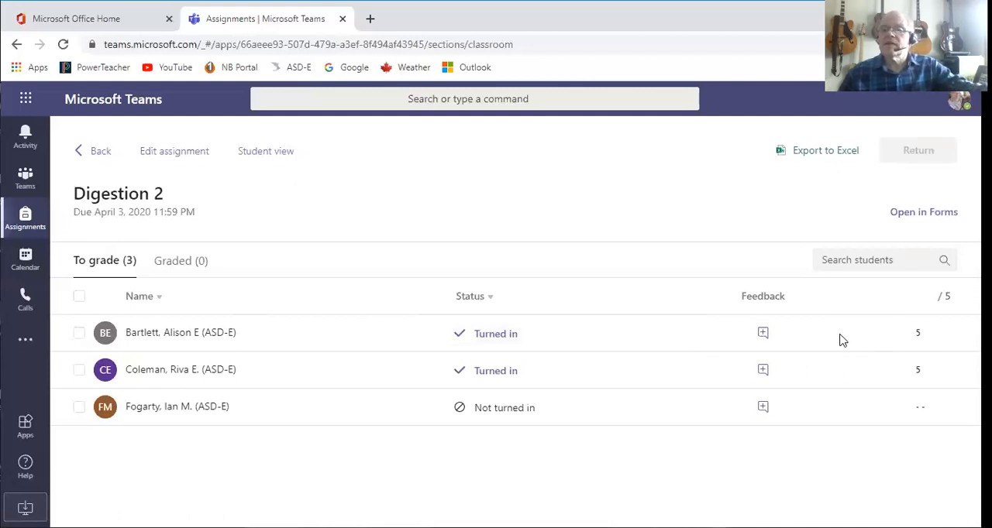
mouse_move(614, 358)
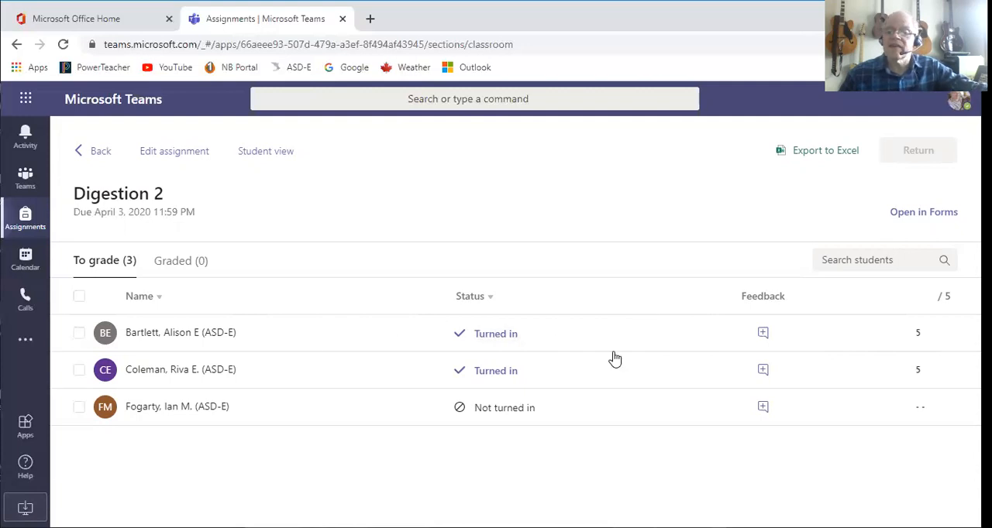
mouse_move(788, 155)
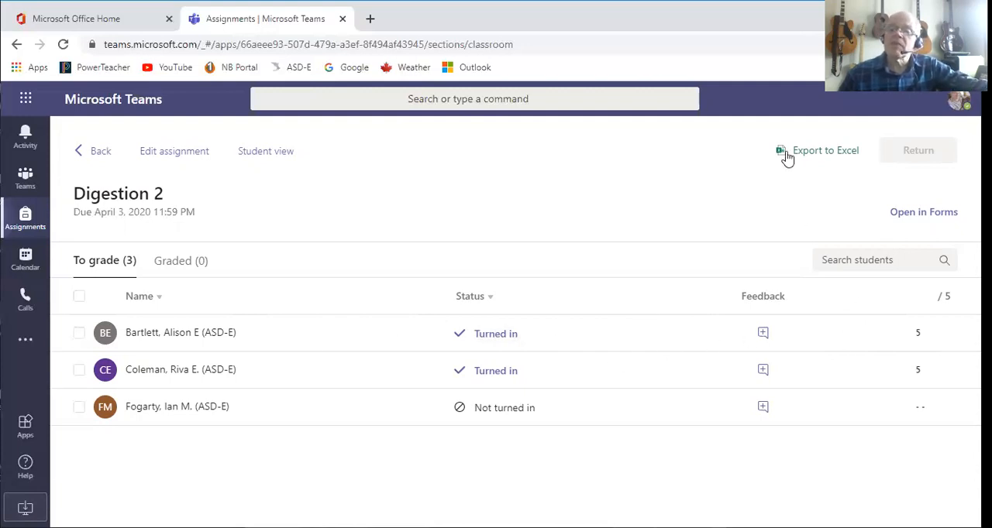
mouse_move(789, 327)
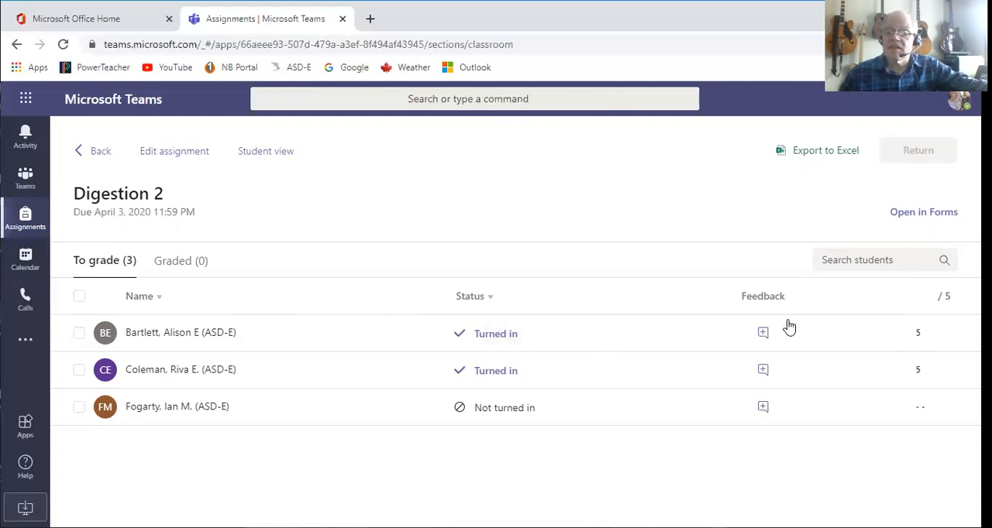
mouse_move(918, 370)
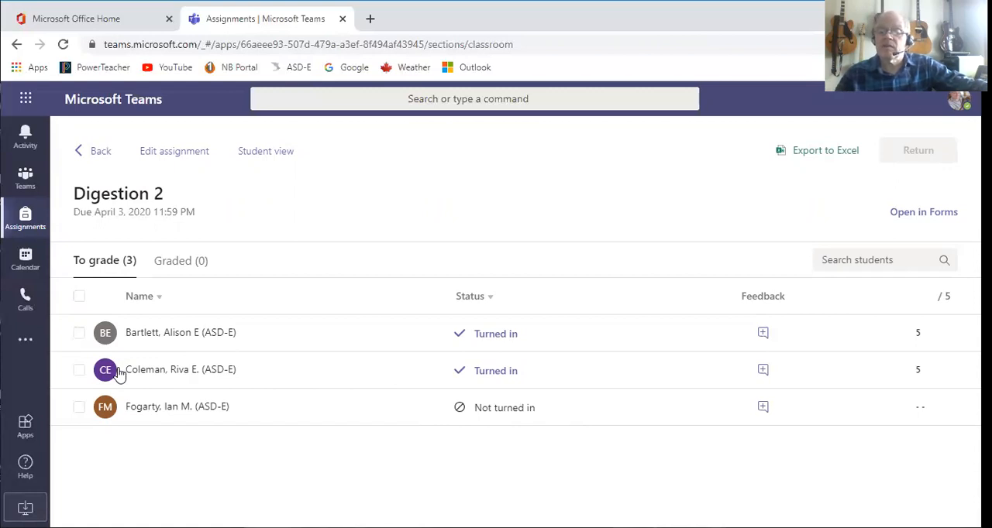
mouse_move(70, 375)
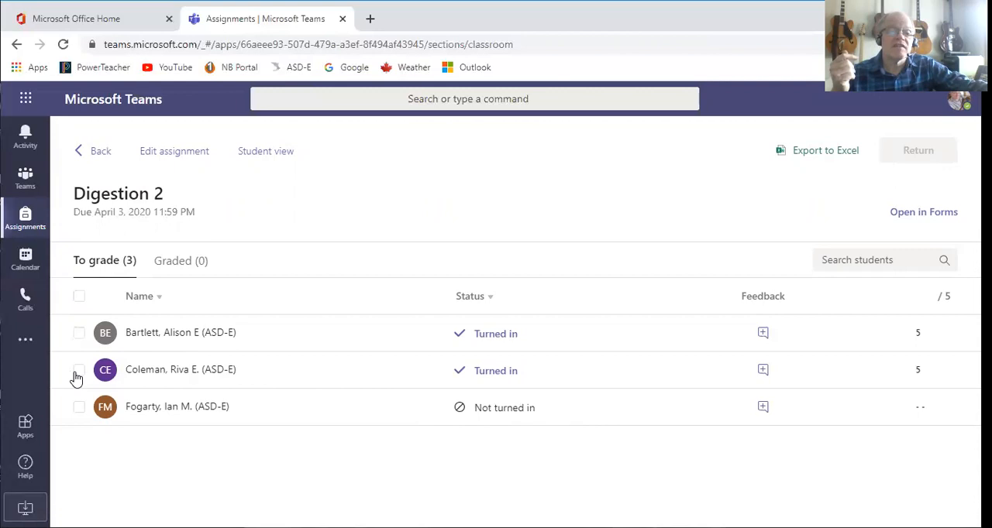
Select both 5/5 Digestion 2 submissions and return them to the students.
click(78, 370)
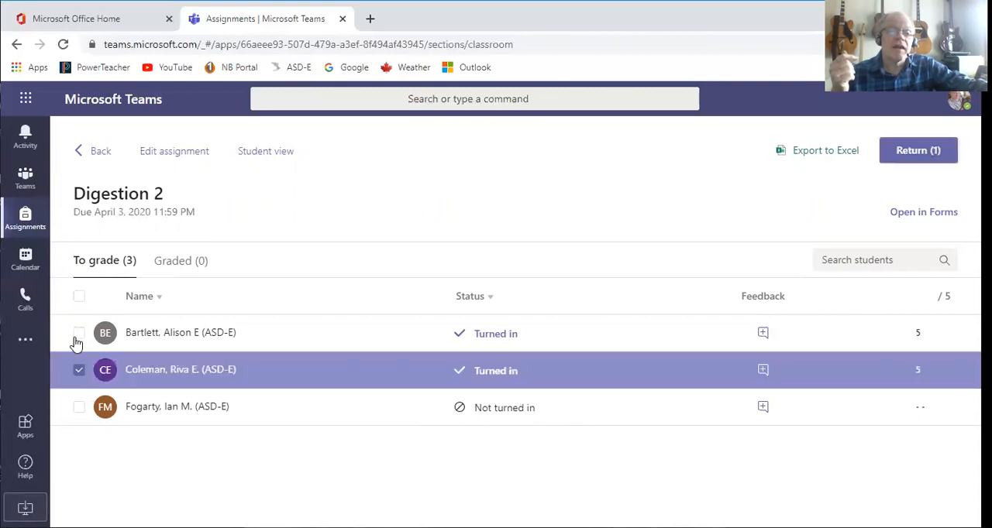
click(78, 332)
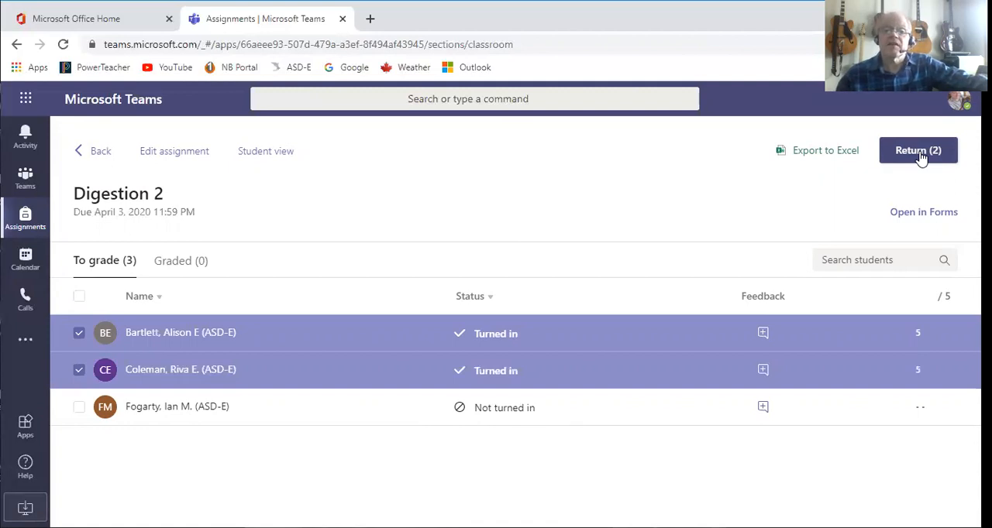
click(917, 150)
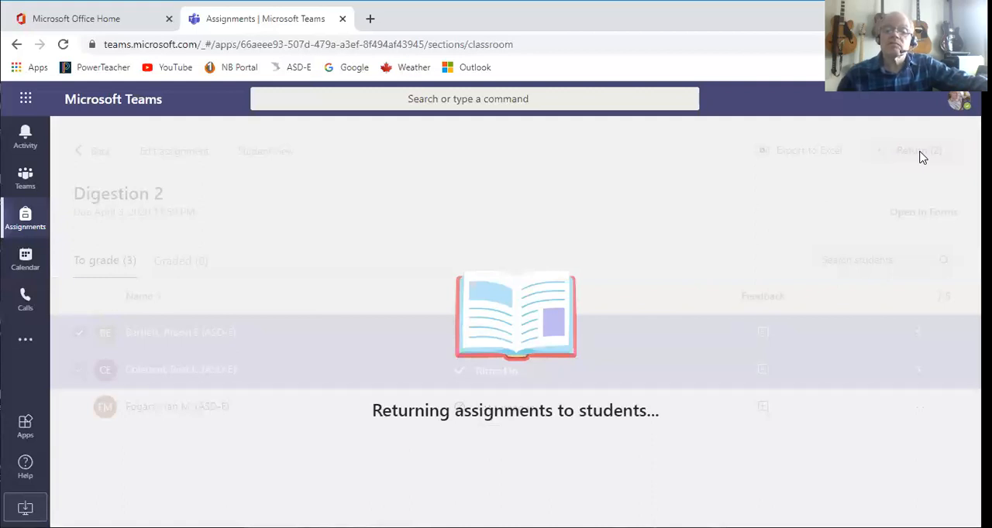
click(918, 150)
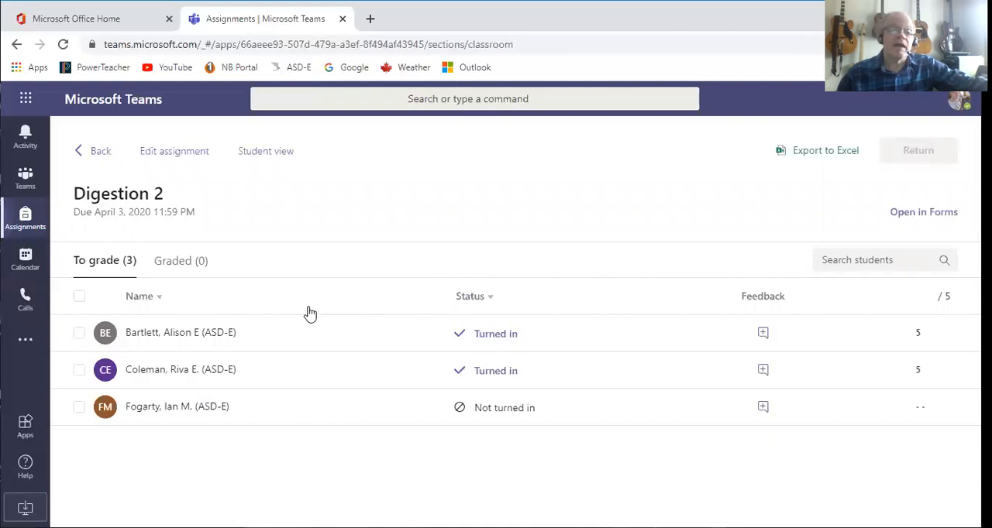
mouse_move(913, 337)
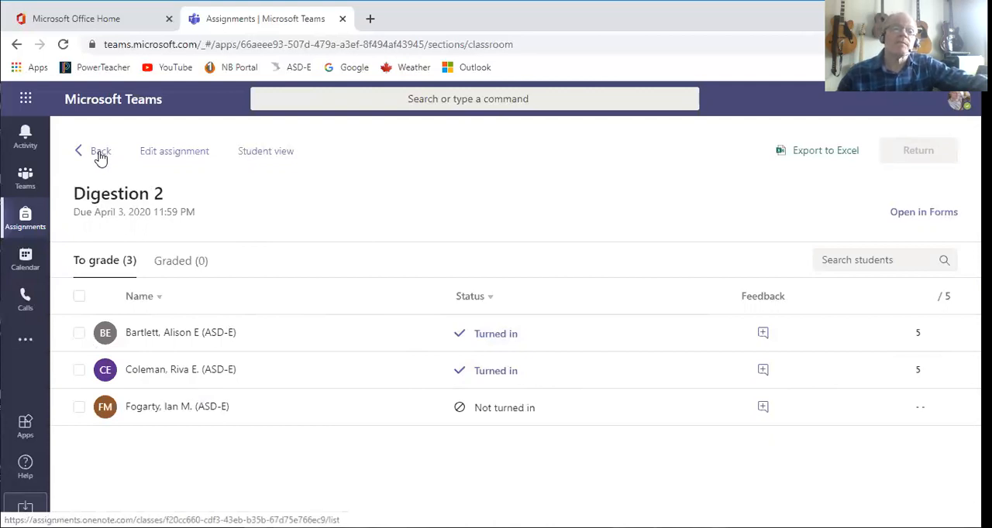
Go back to the assignments list and open Biodiversity Assignment for grading.
click(95, 150)
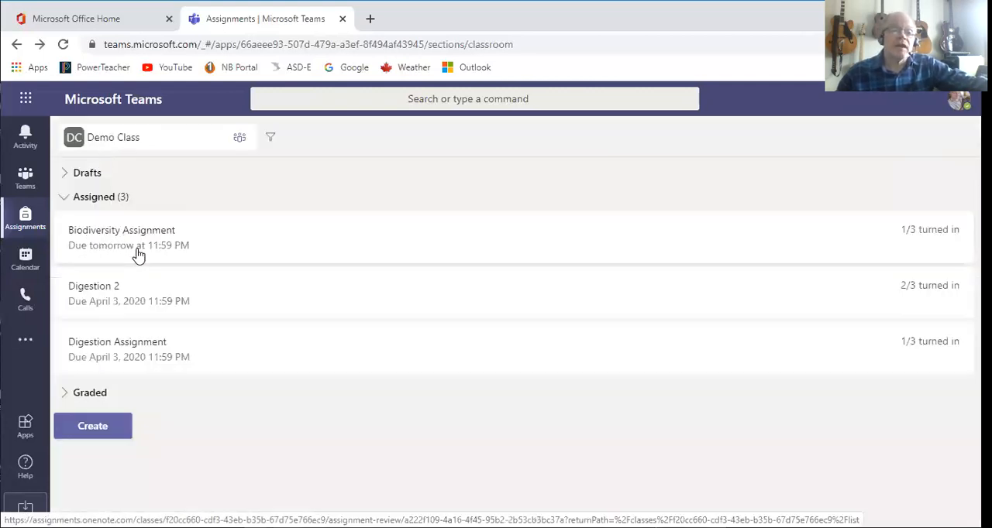
mouse_move(147, 238)
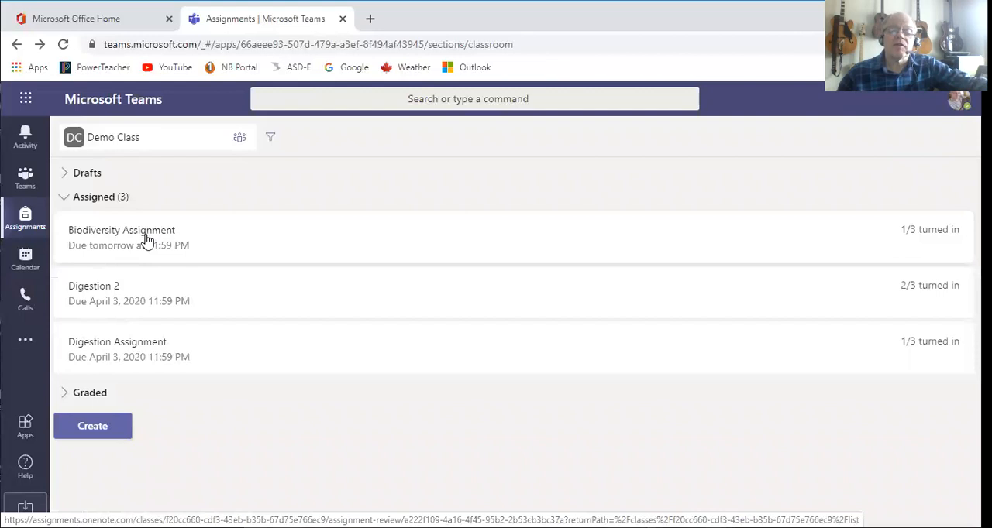
mouse_move(114, 245)
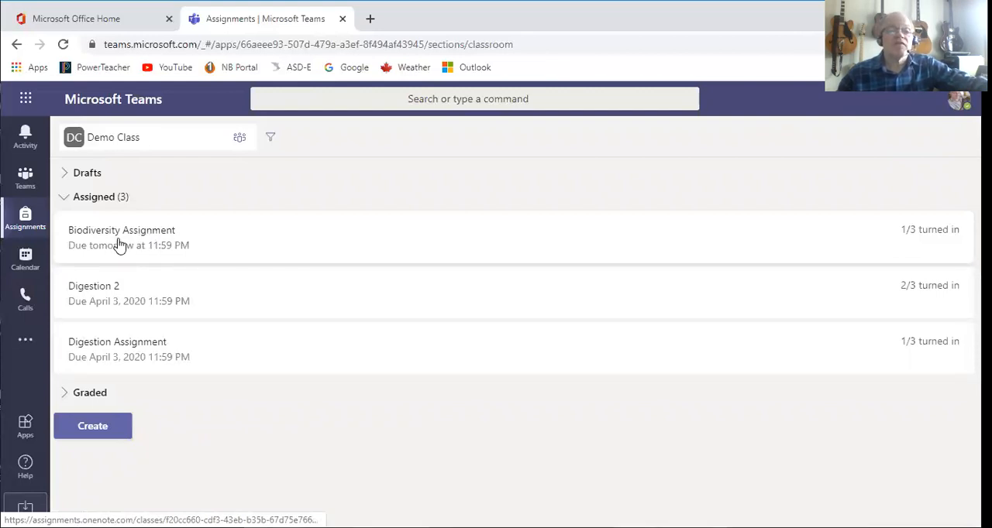
click(122, 230)
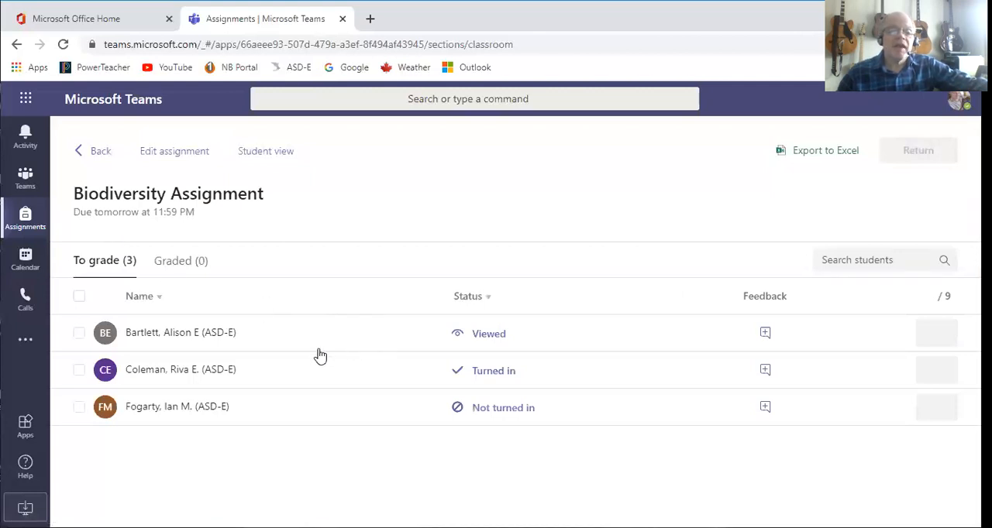
mouse_move(488, 383)
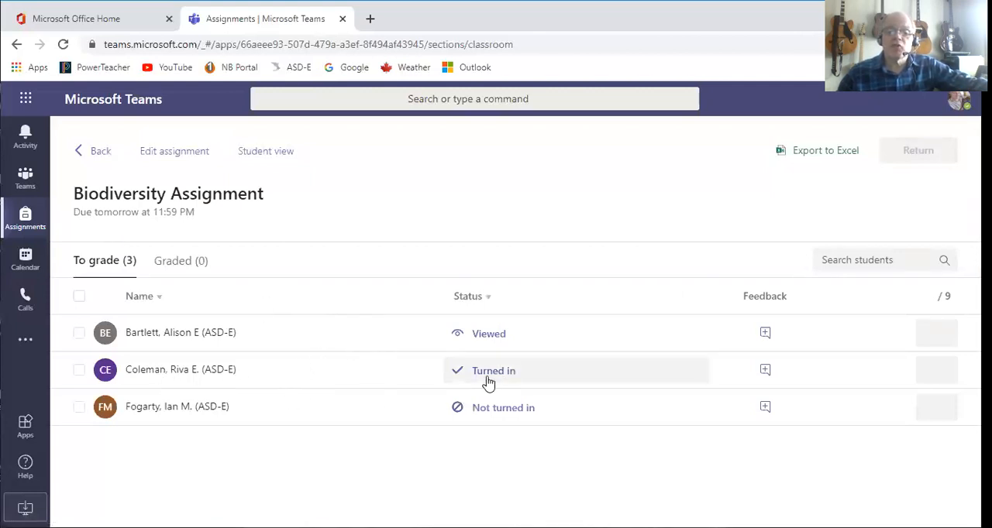
mouse_move(501, 349)
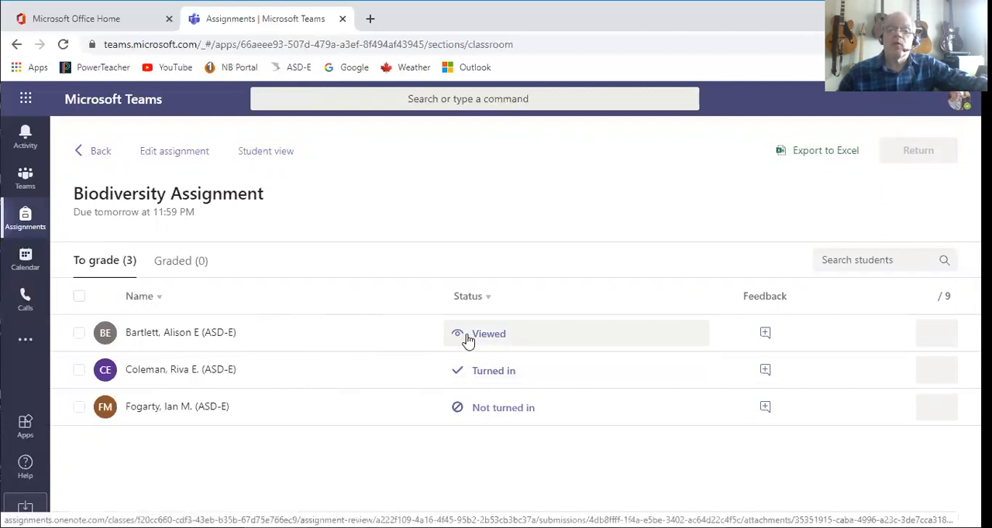
mouse_move(490, 341)
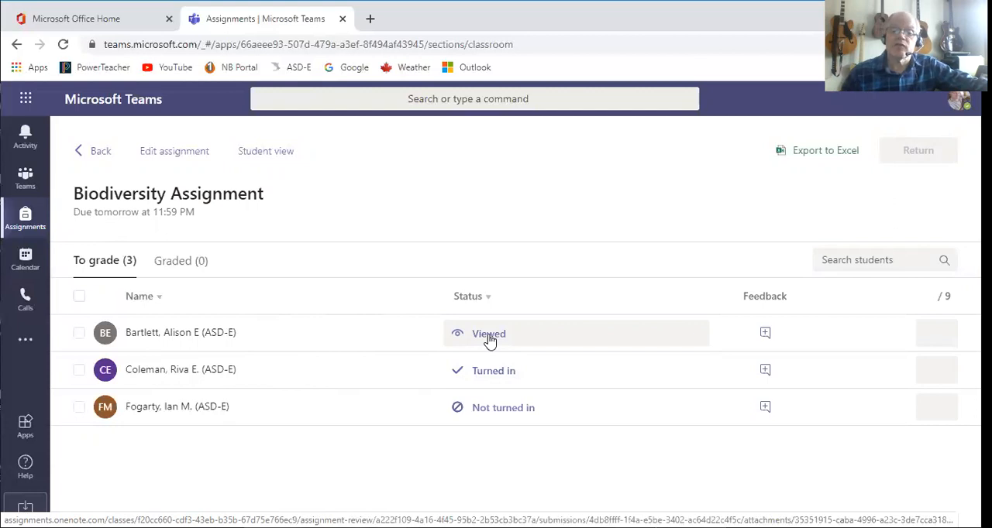
click(488, 333)
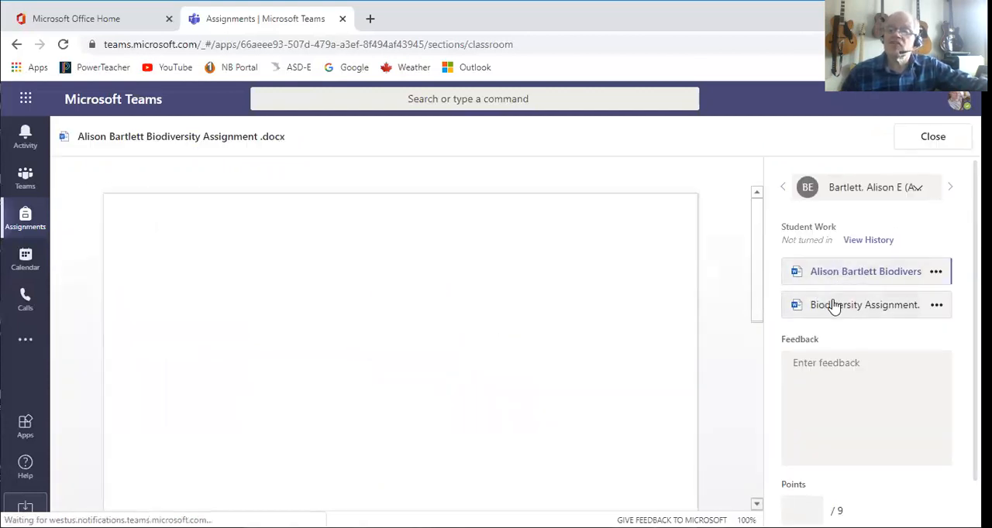
click(865, 272)
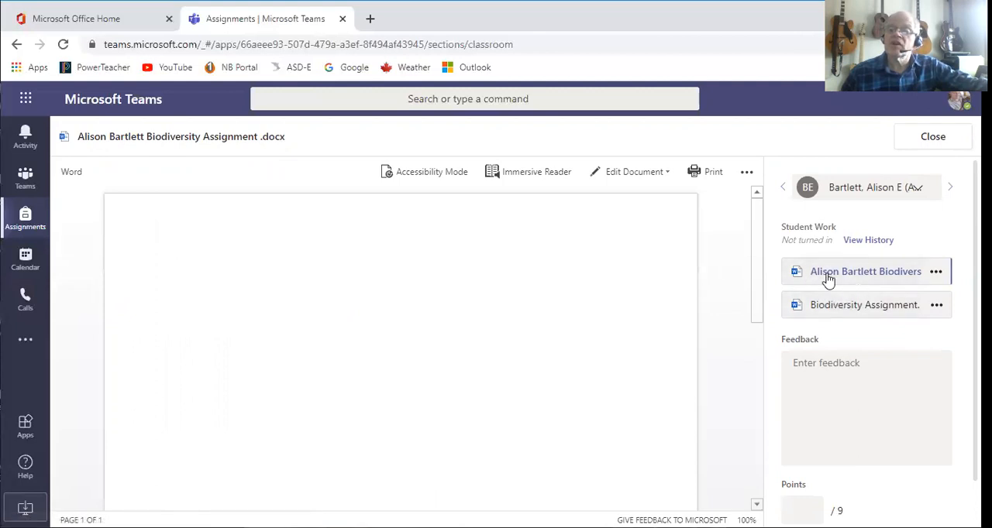
mouse_move(828, 289)
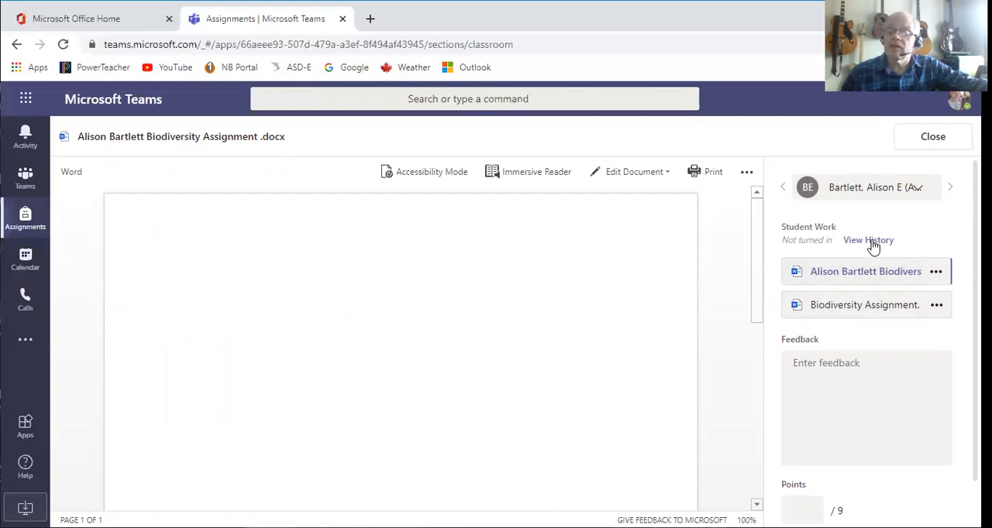
mouse_move(876, 193)
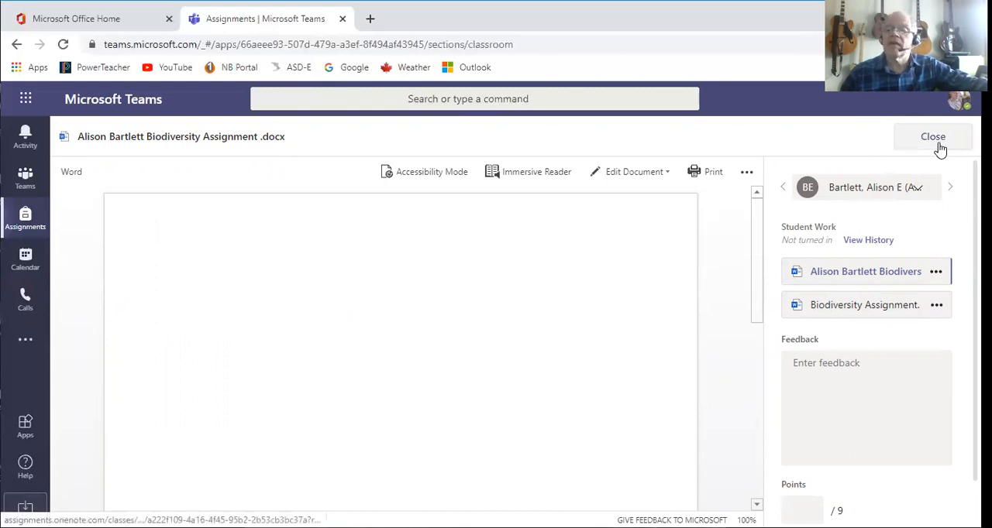
click(933, 136)
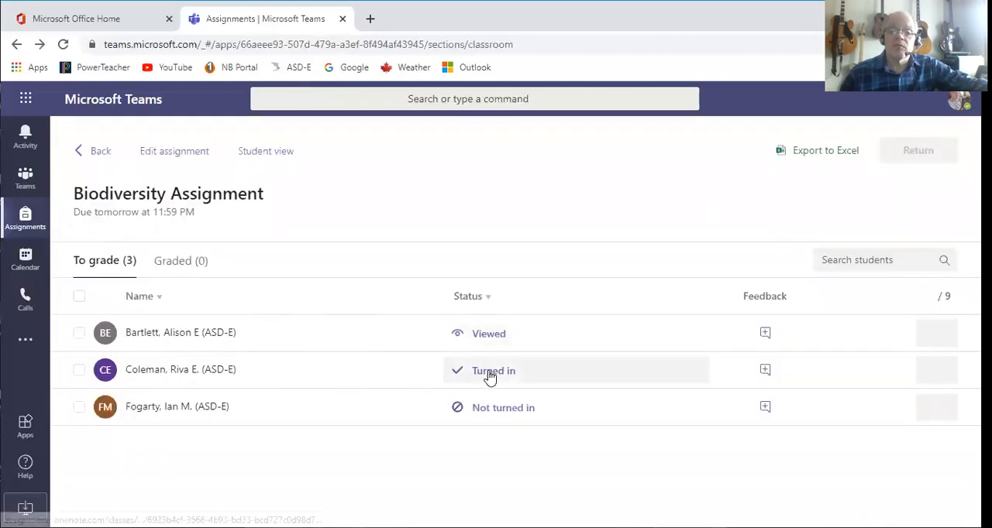
mouse_move(494, 371)
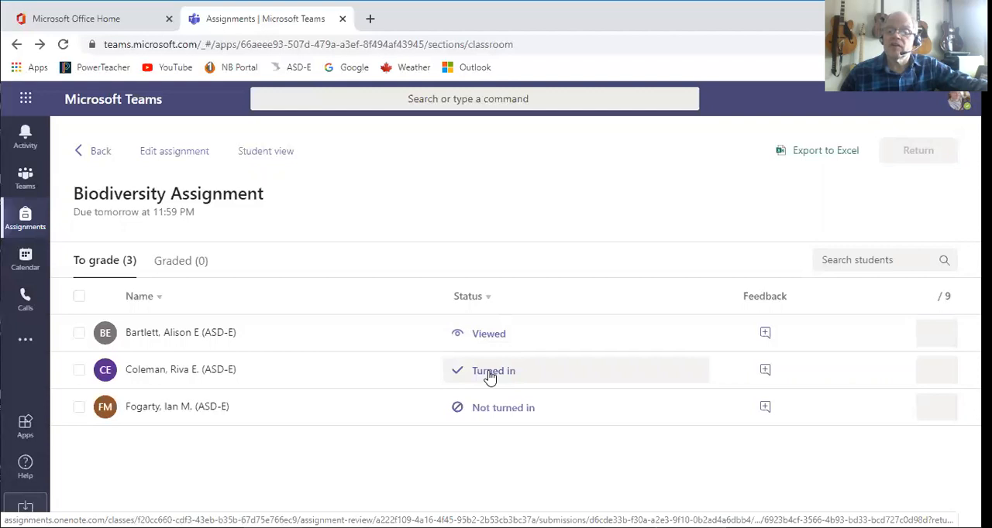
click(493, 370)
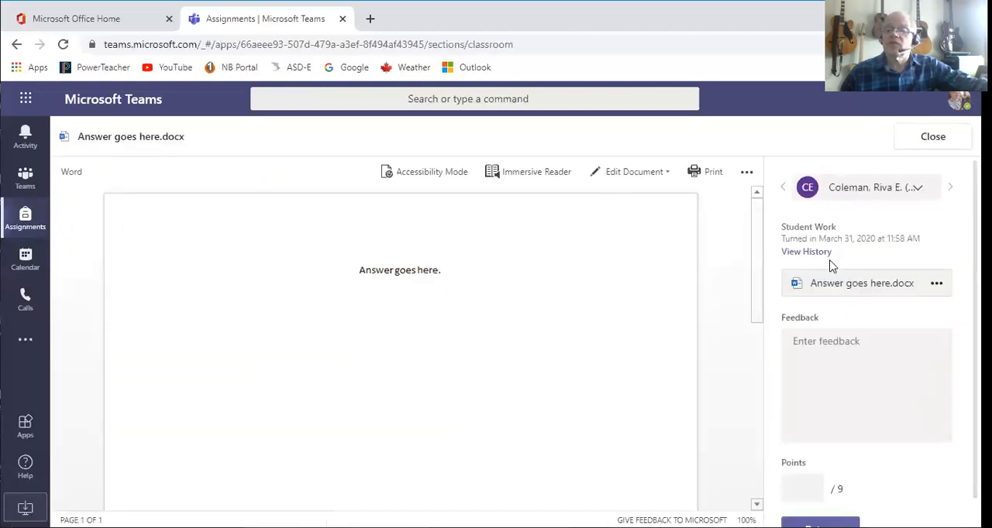
mouse_move(426, 309)
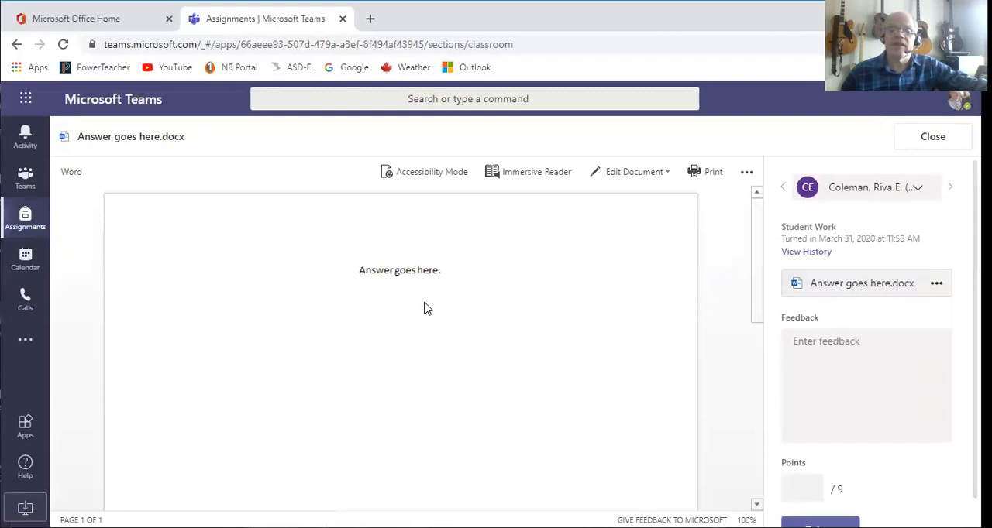
mouse_move(582, 348)
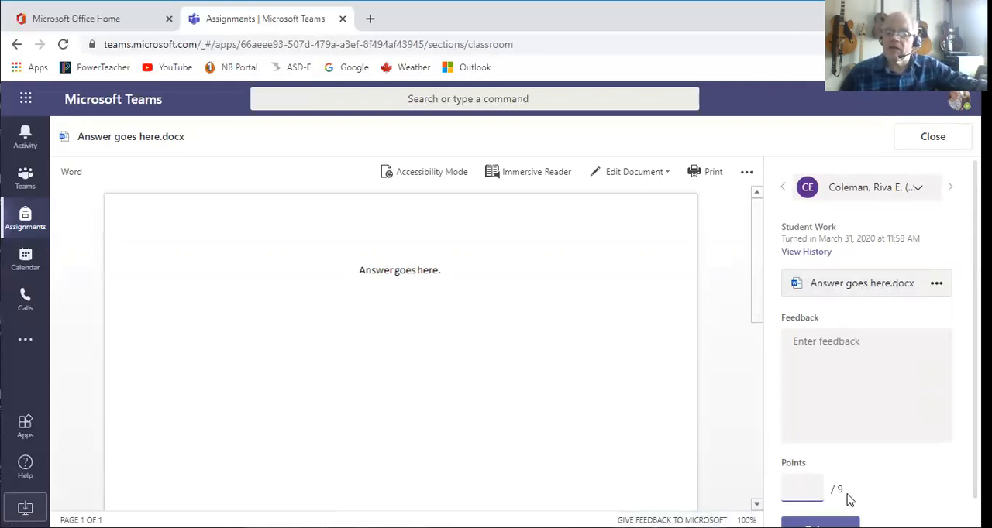
click(802, 489)
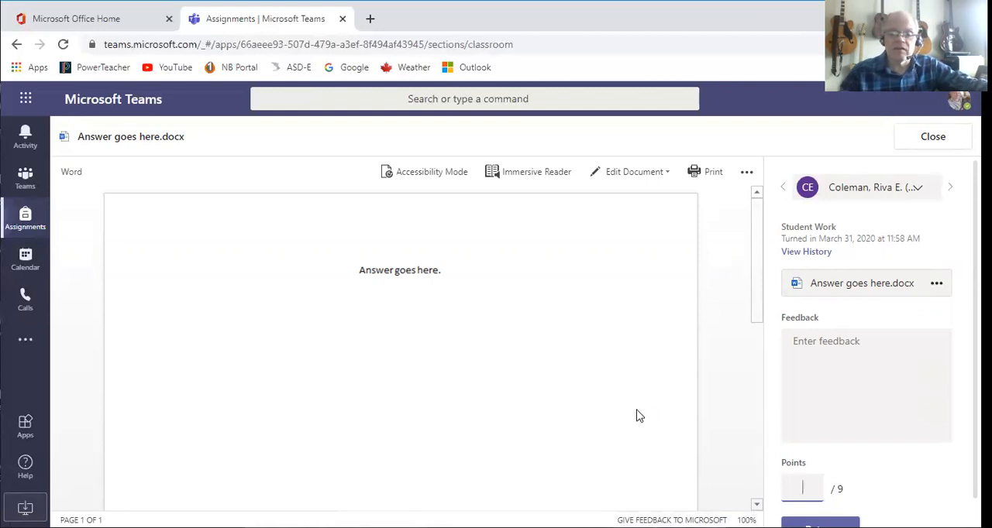
text(9)
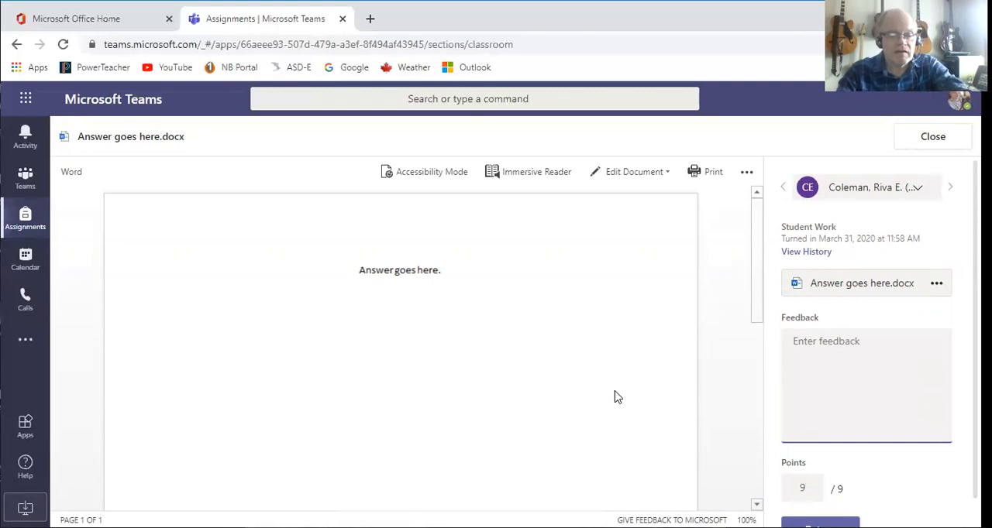
text(N)
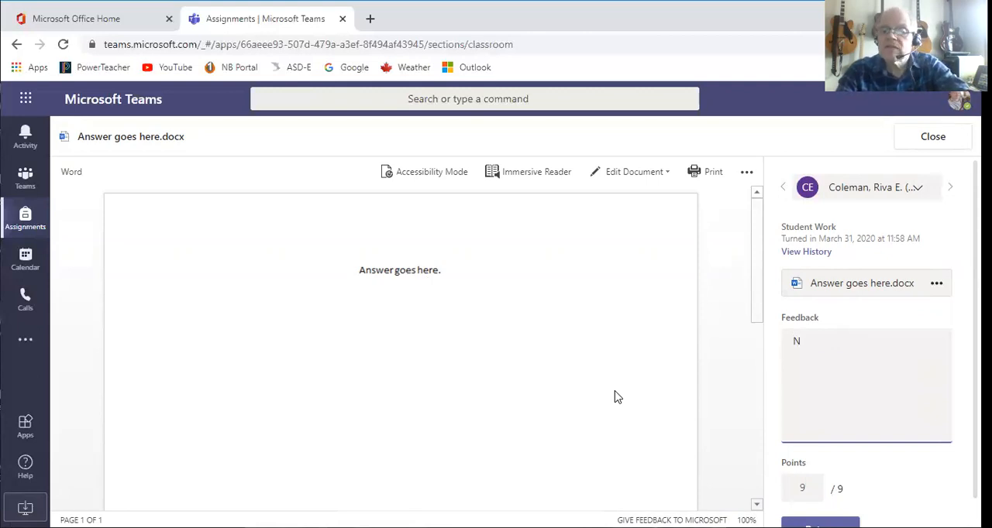
text(icele)
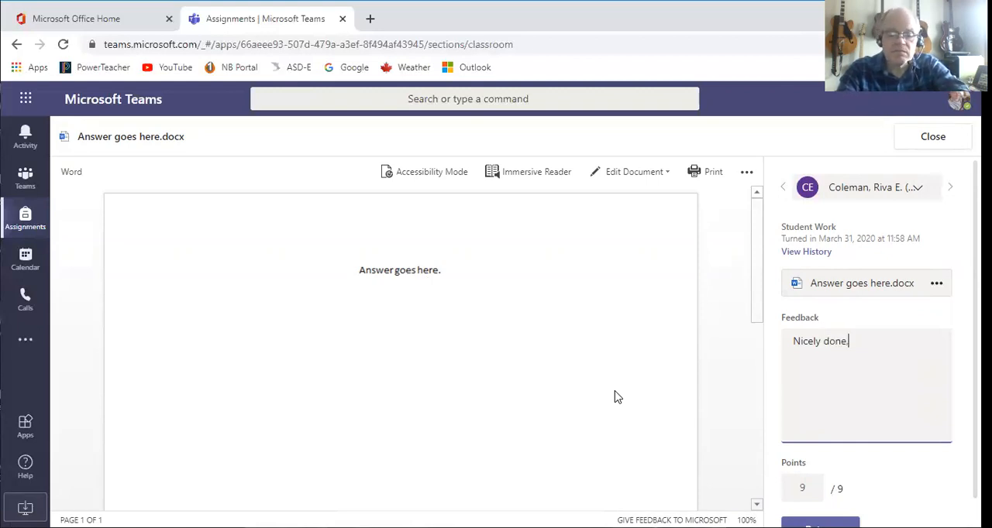
text(, thank you)
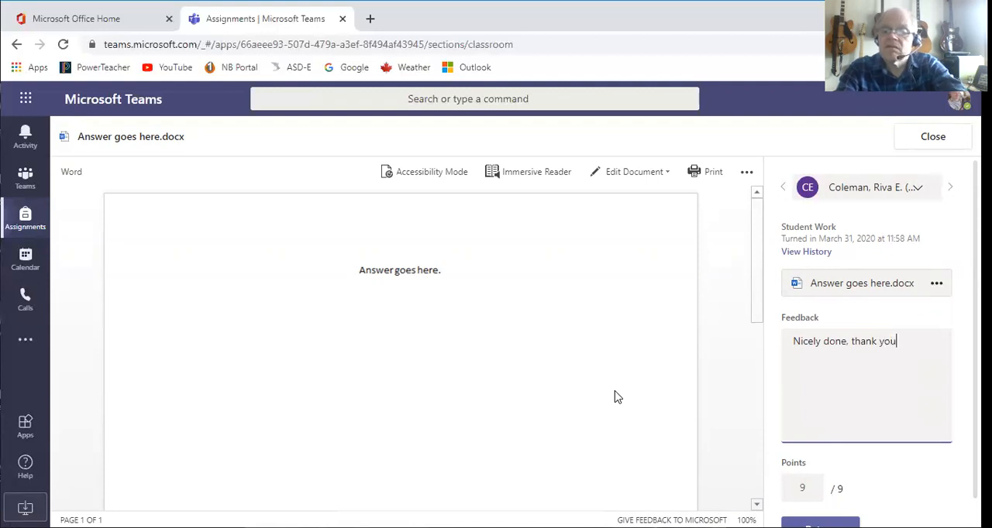
mouse_move(717, 366)
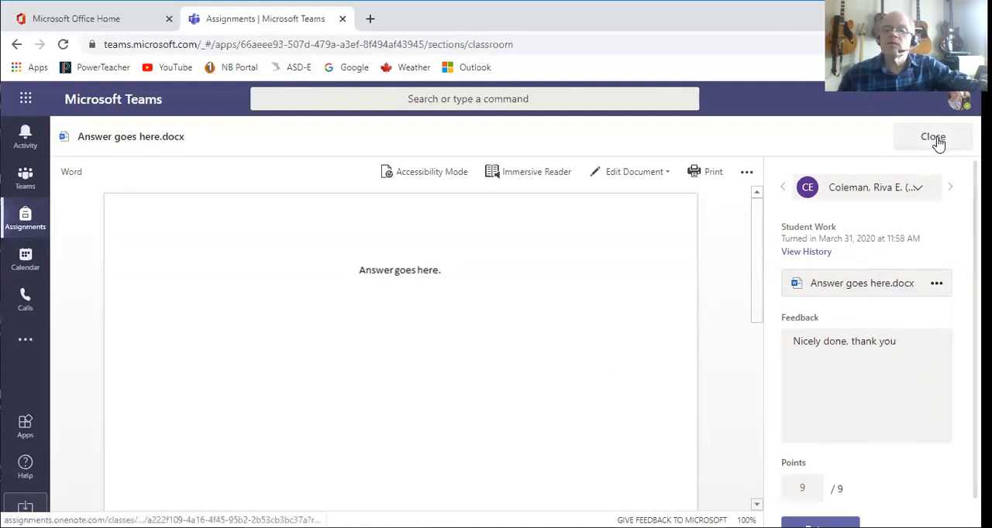
click(933, 136)
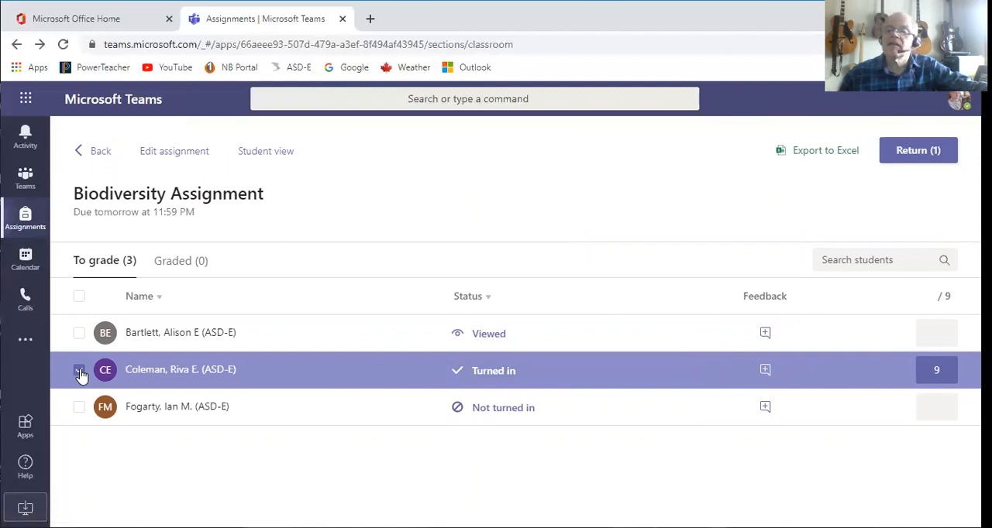
click(79, 370)
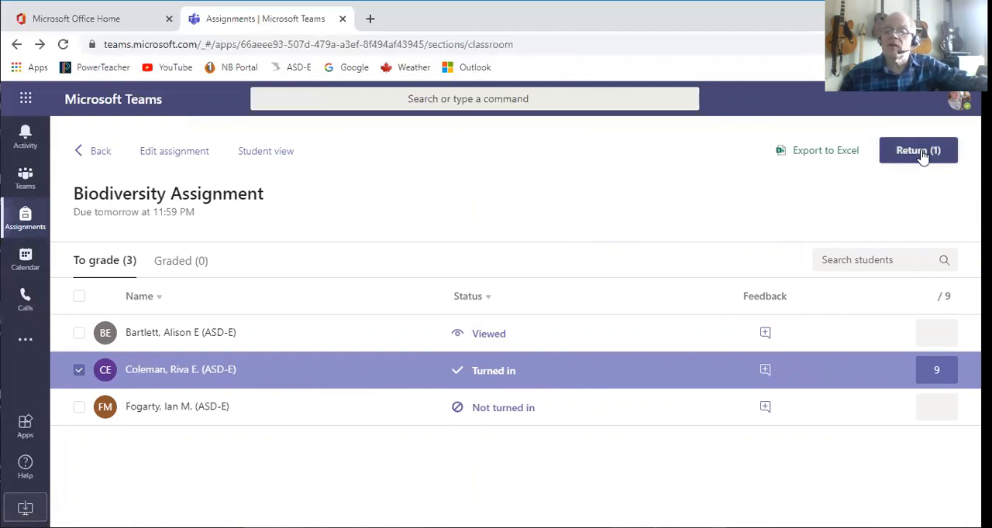
click(917, 150)
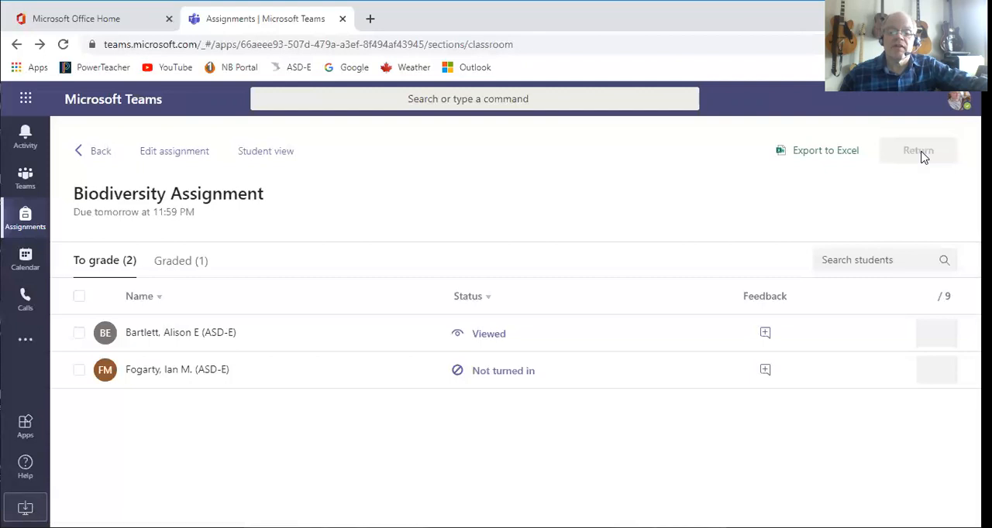
mouse_move(166, 379)
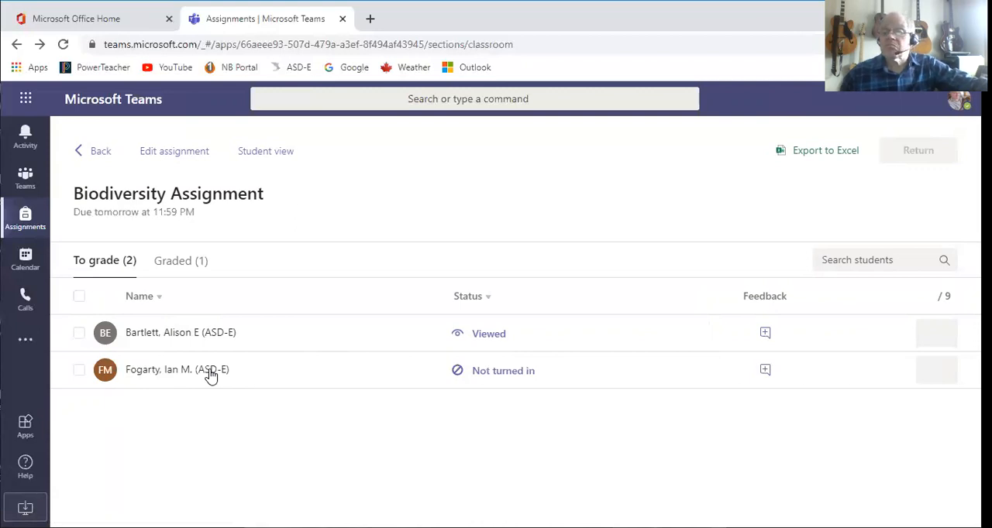
mouse_move(233, 379)
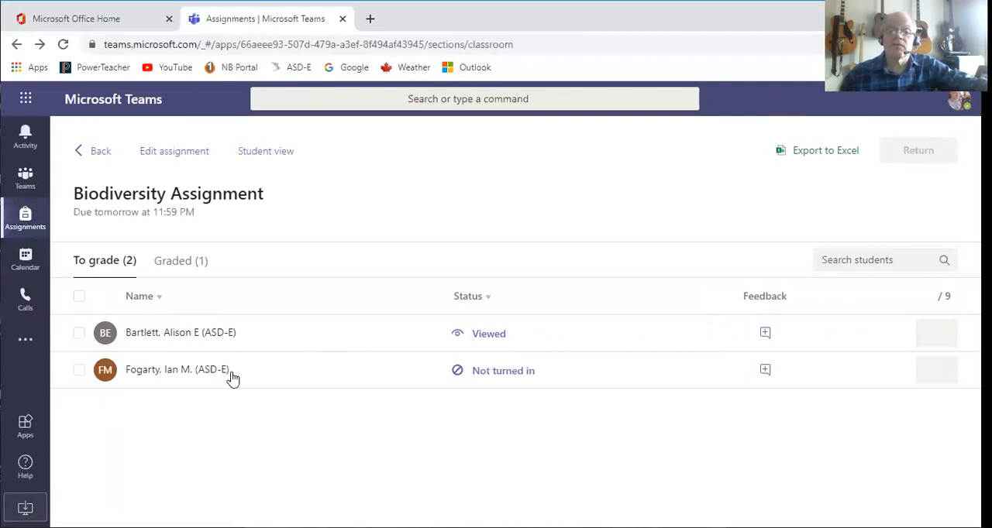
mouse_move(494, 379)
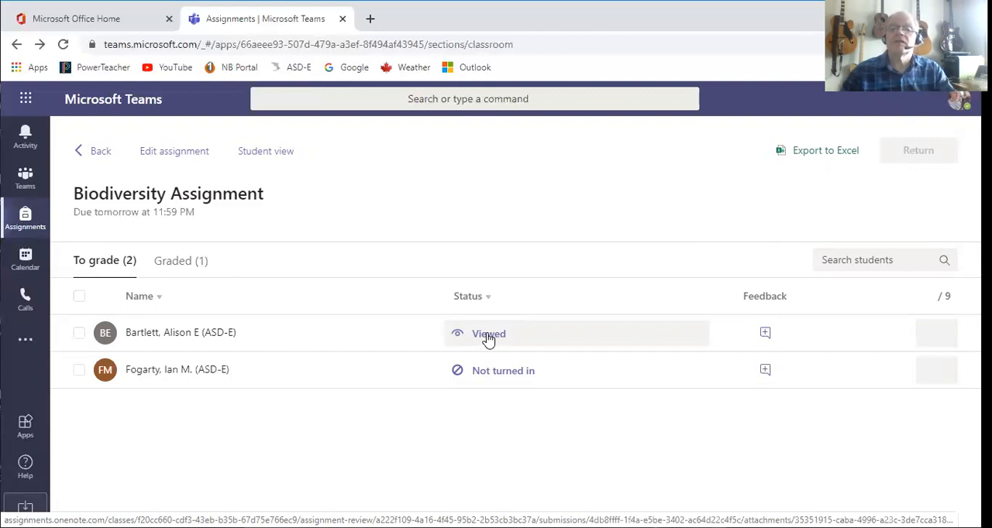
mouse_move(554, 31)
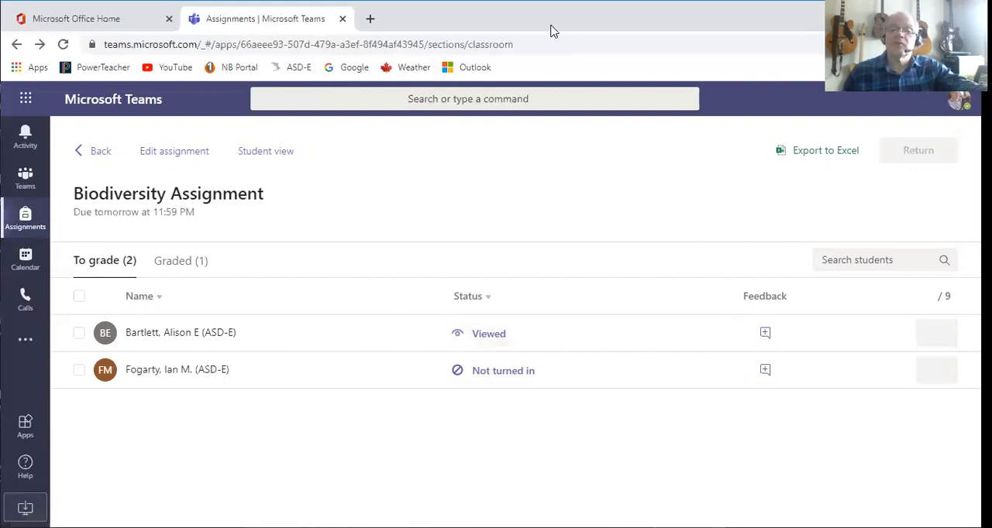